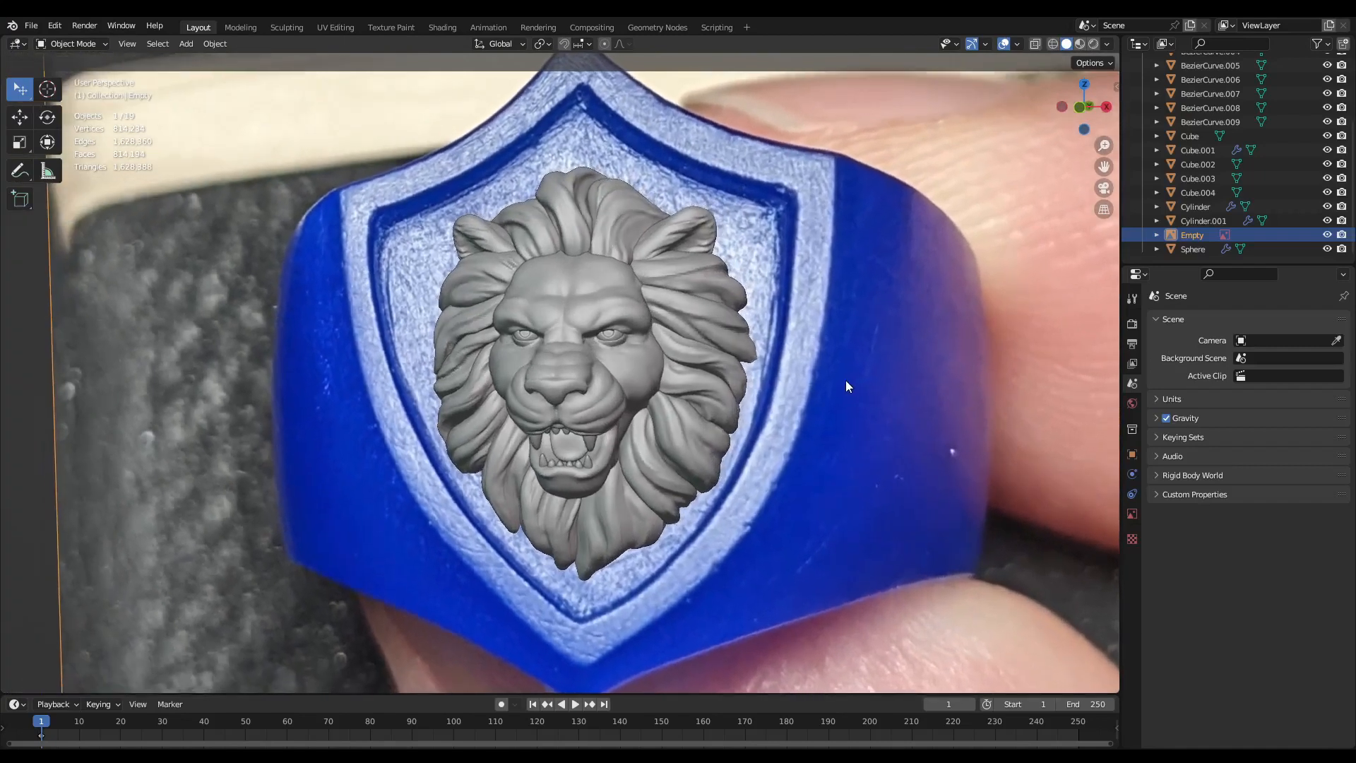
# Apply the Mirror and Subdivision modifiers on the teeth, head and eyeball parts.
pyautogui.scroll(3)
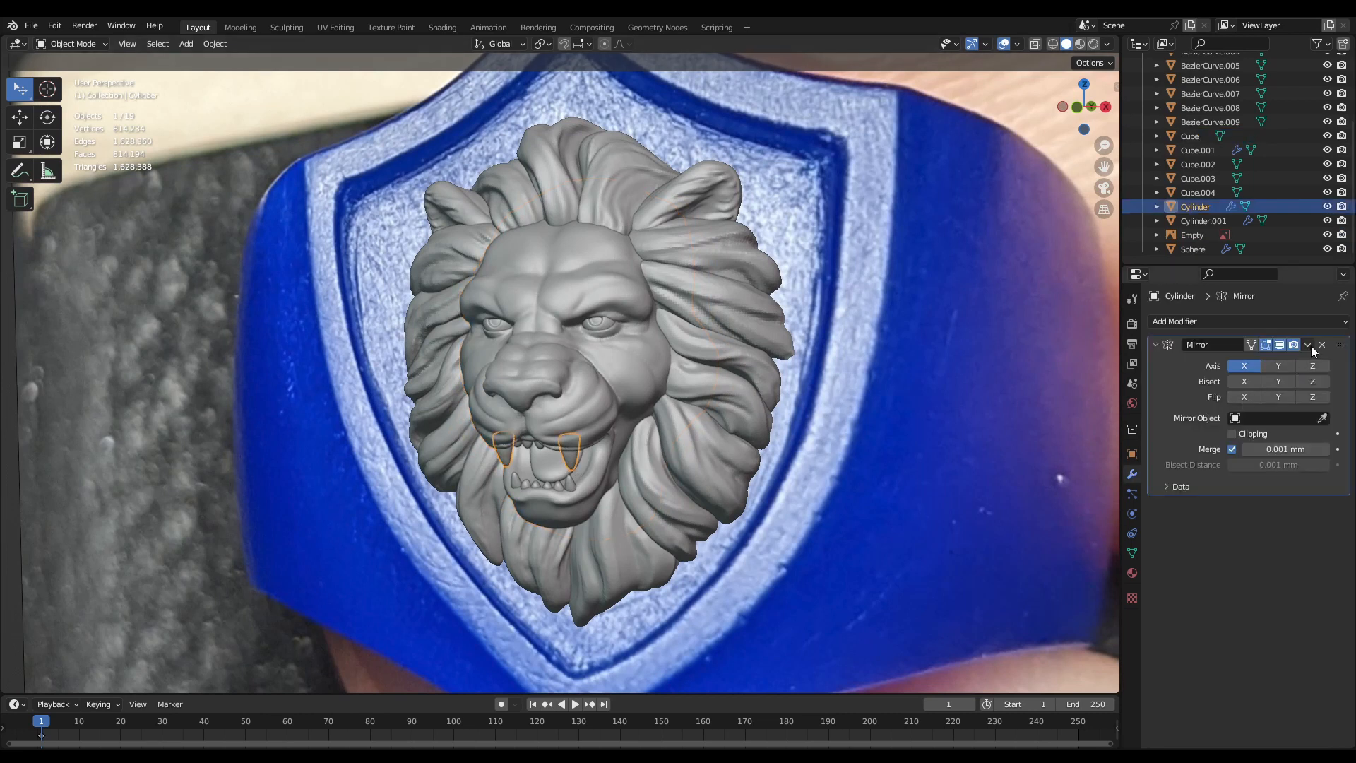
pyautogui.click(1321, 344)
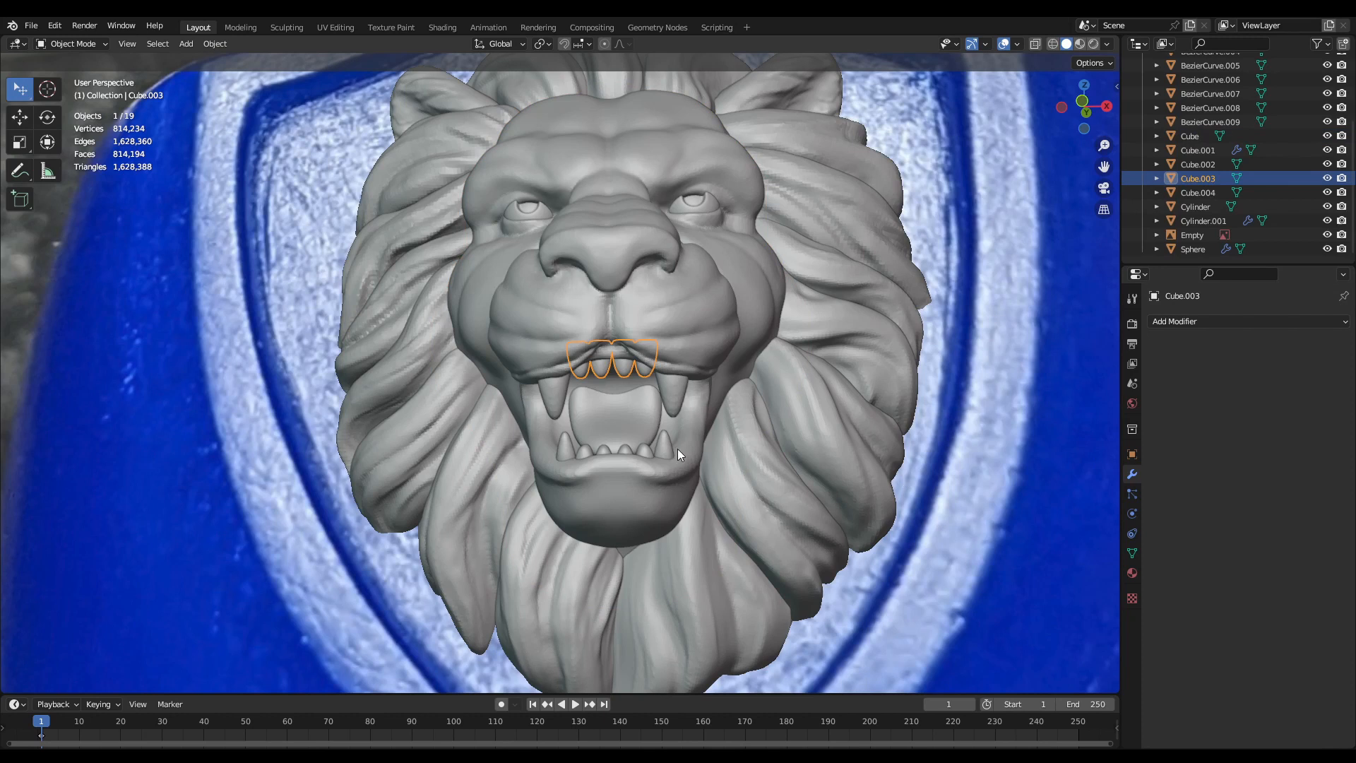
pyautogui.click(1308, 346)
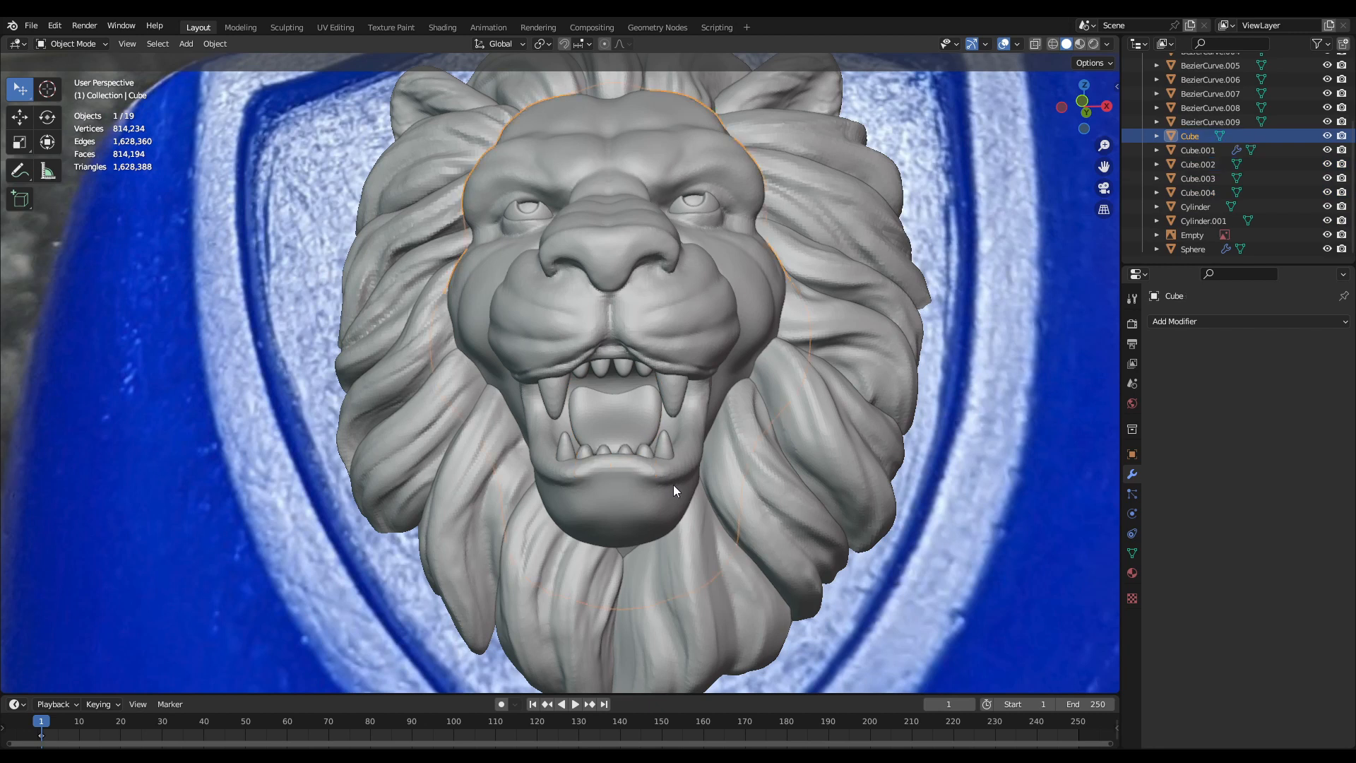
pyautogui.click(1193, 250)
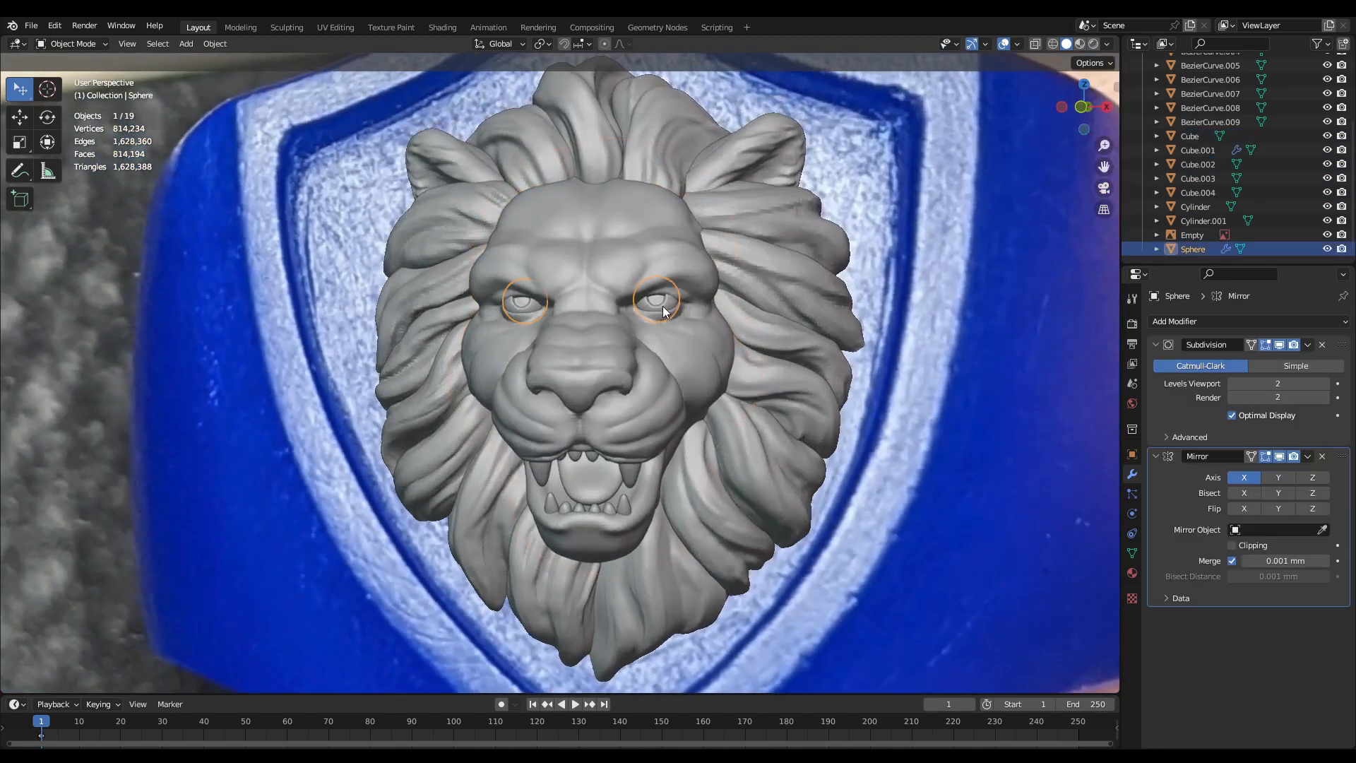
pyautogui.click(1307, 344)
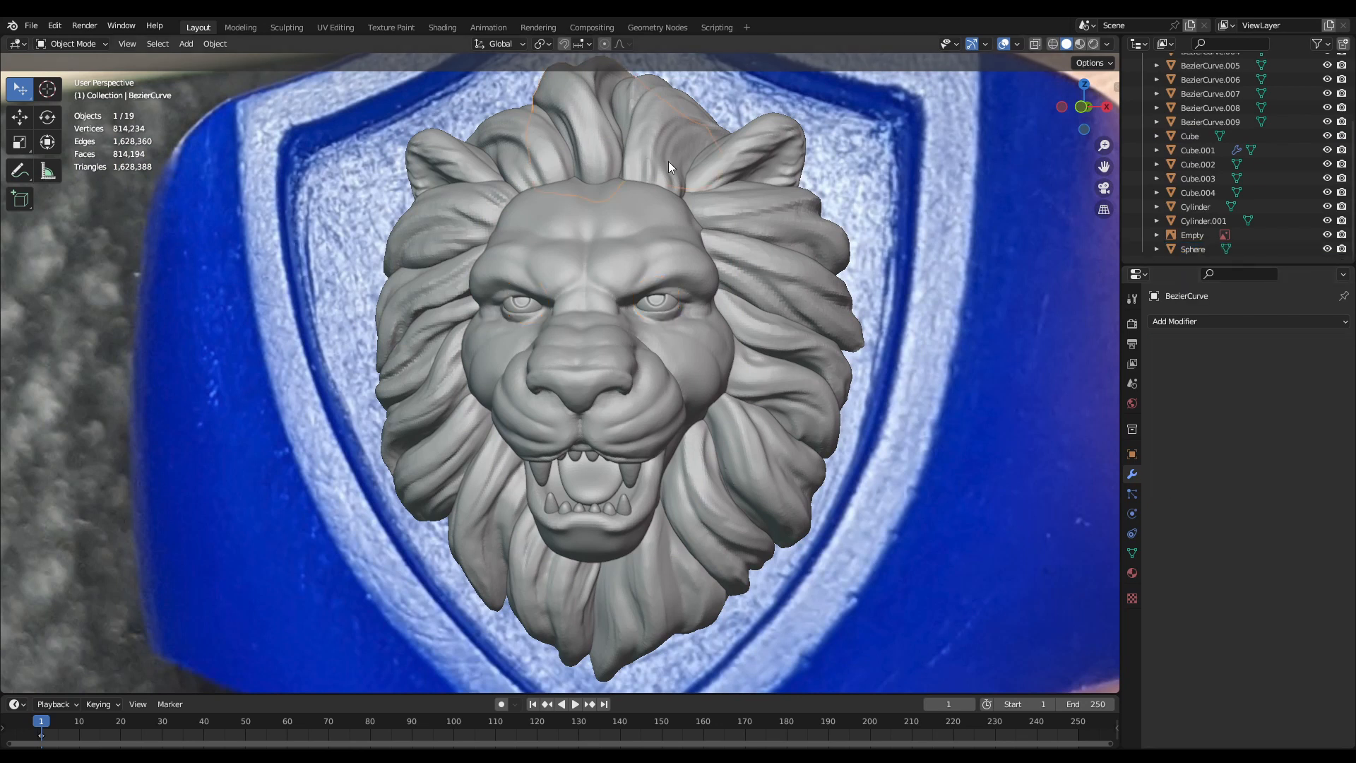
# Apply the modifiers on the upper mane piece and the lower mane strands.
pyautogui.click(1198, 149)
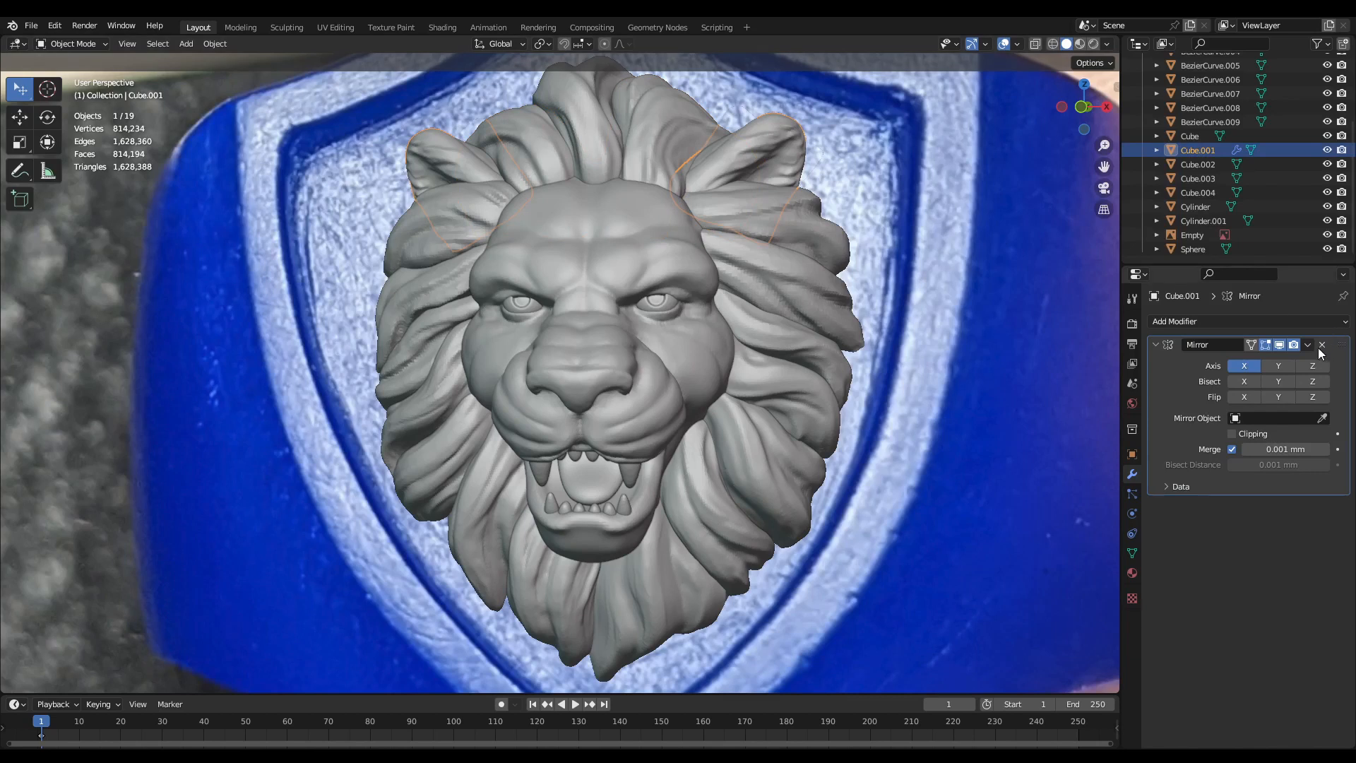
pyautogui.click(1322, 344)
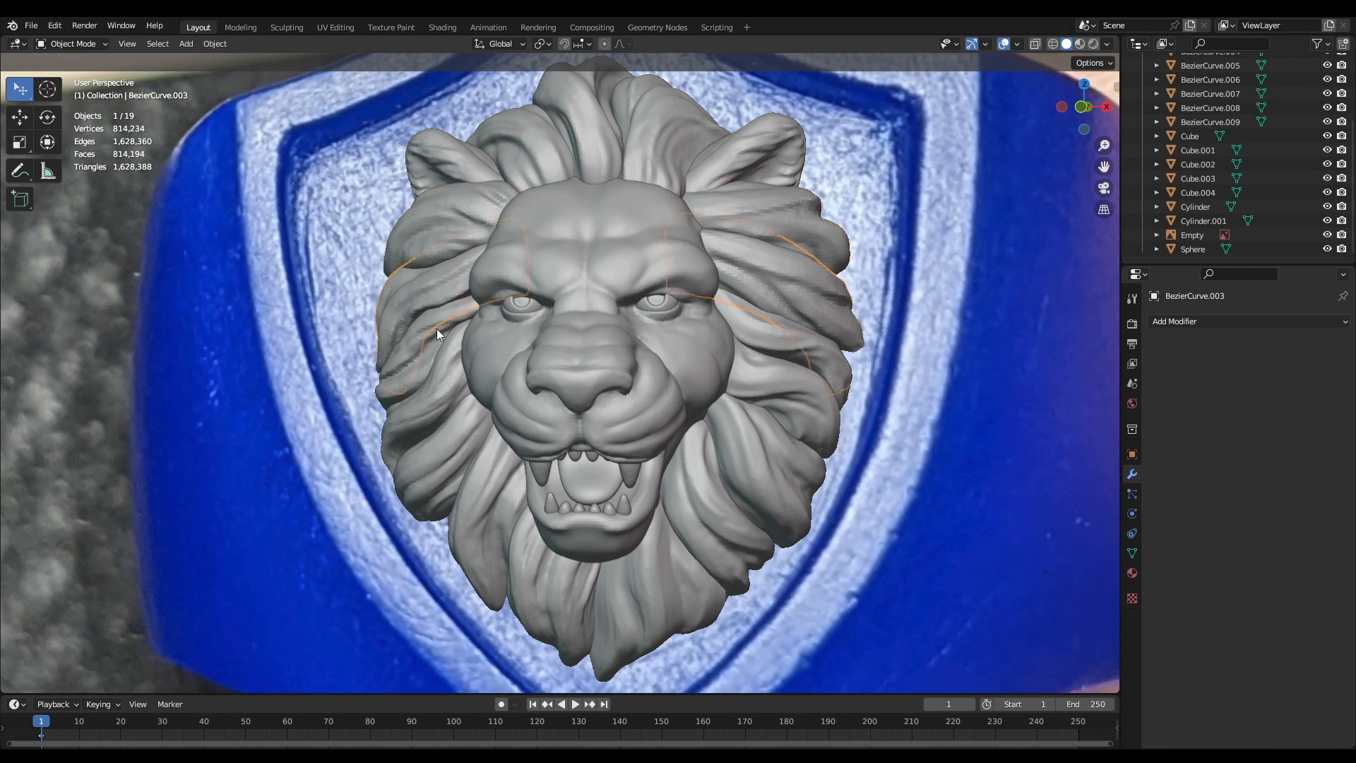
pyautogui.click(1210, 65)
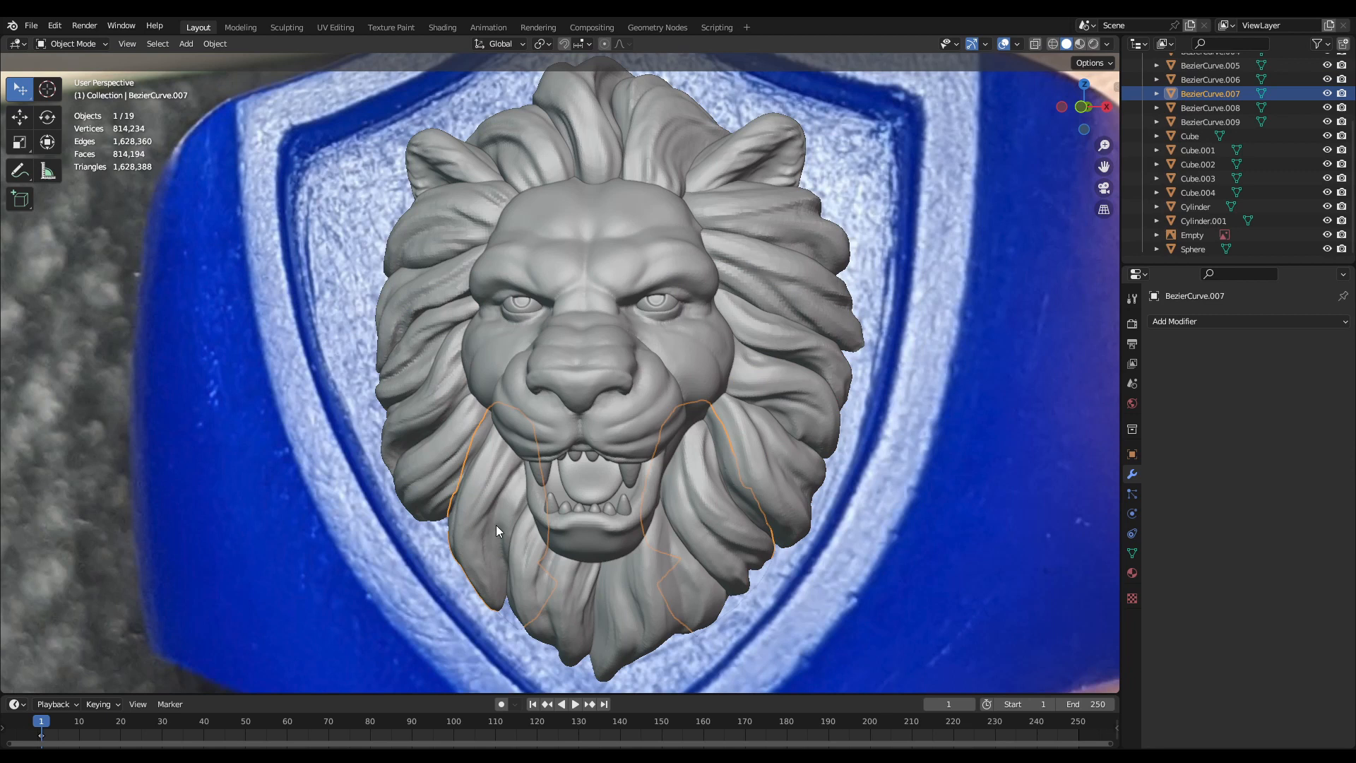
pyautogui.click(1210, 120)
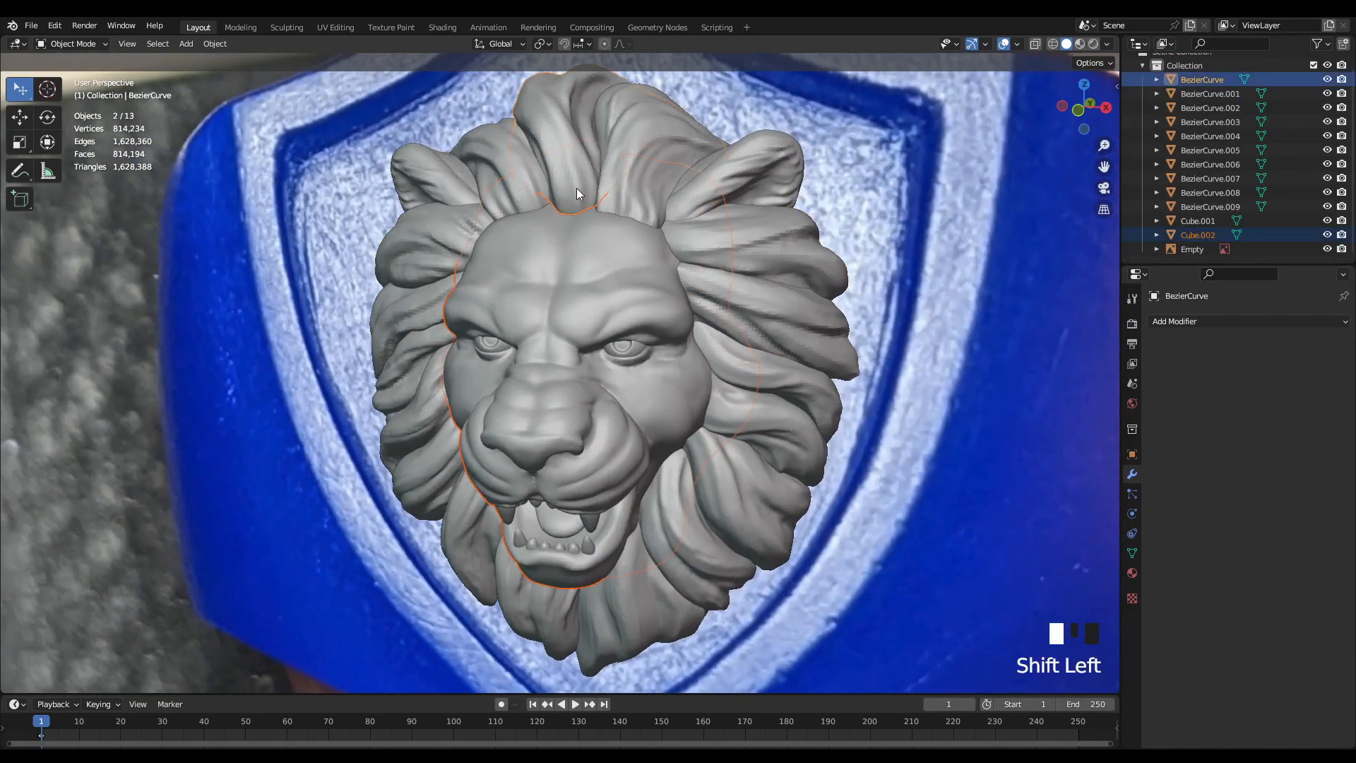
# Join the remaining mane pieces into the lion head with repeated Ctrl+J.
pyautogui.press('ctrl+j')
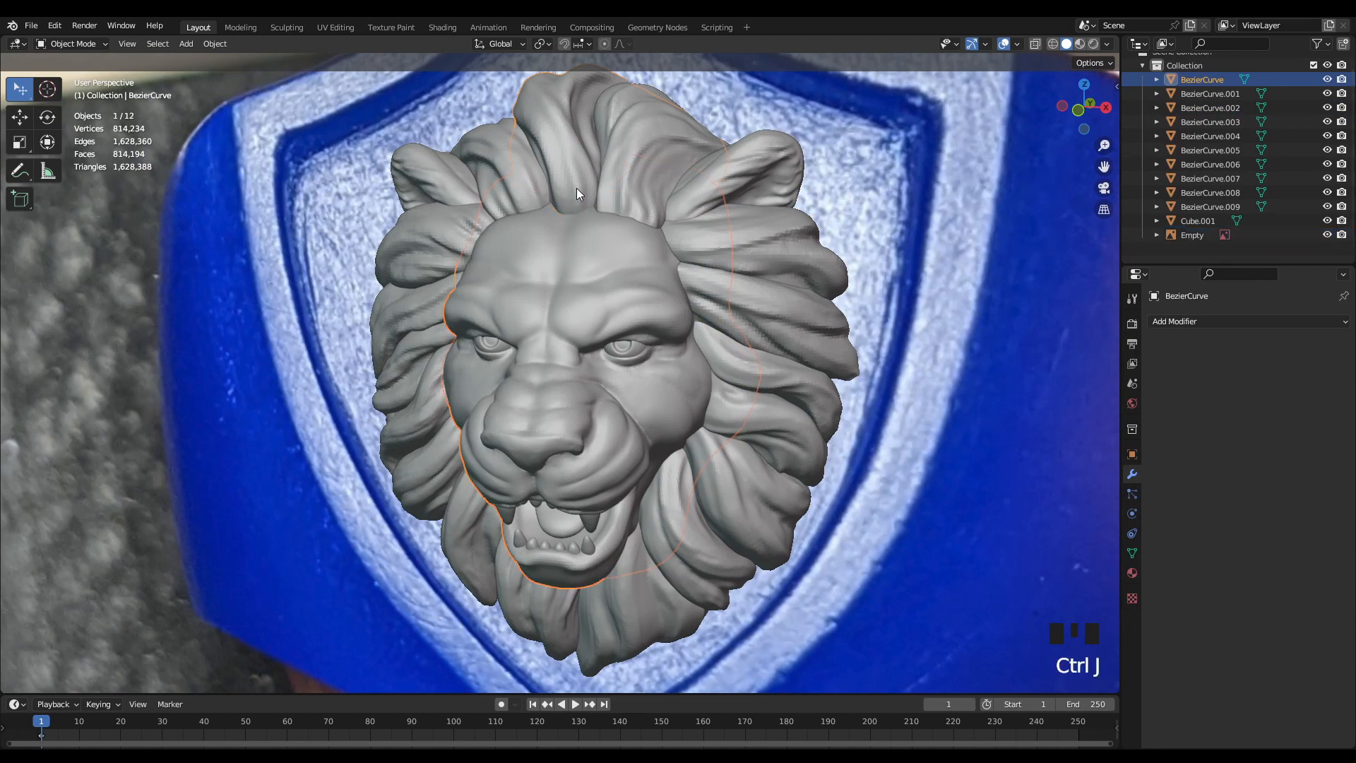
pyautogui.click(1209, 103)
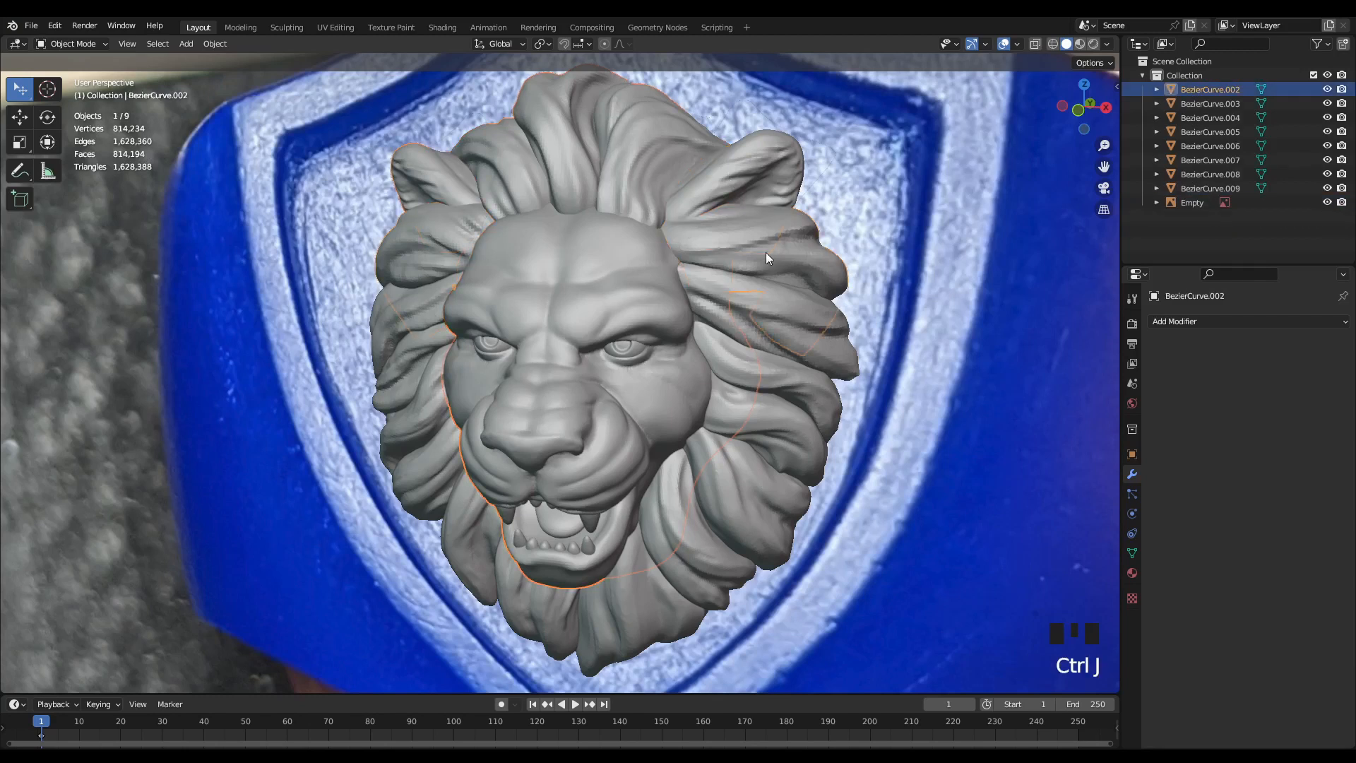
pyautogui.click(1209, 104)
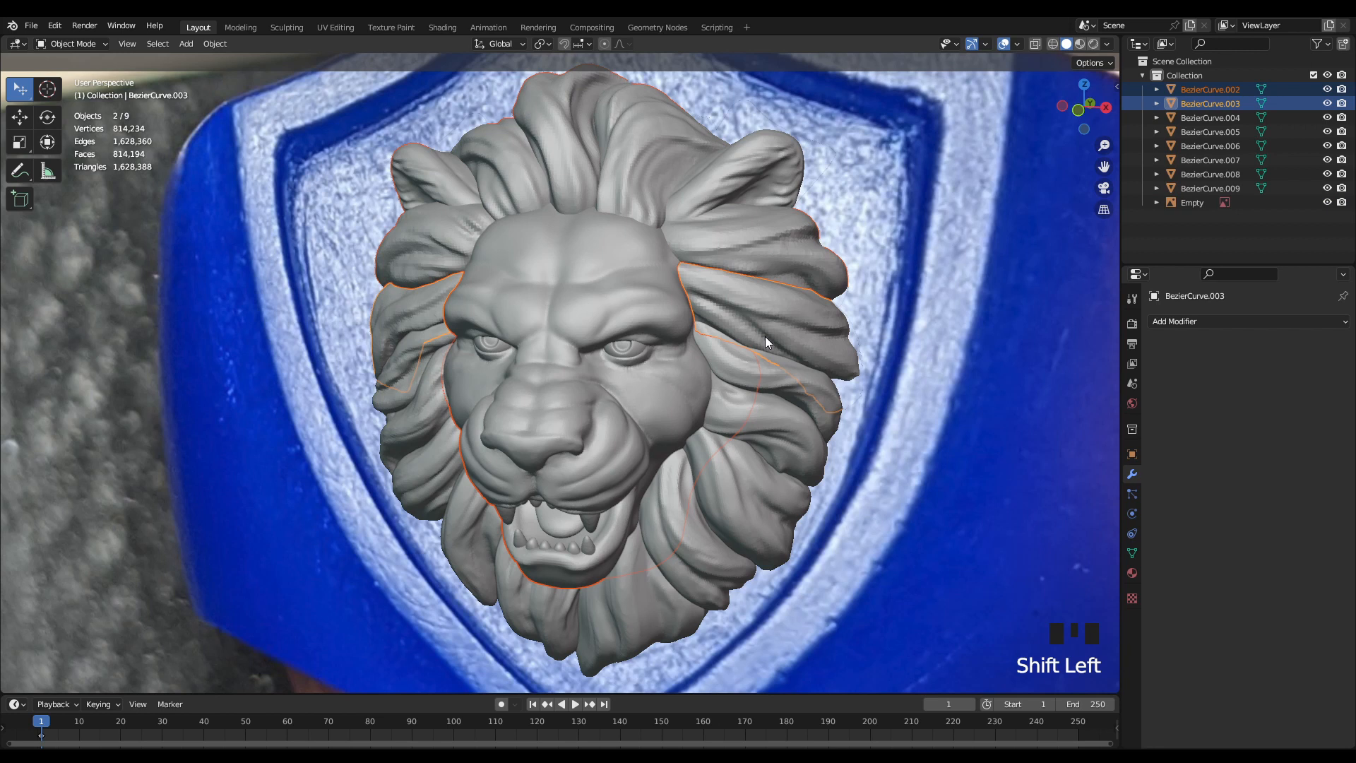
pyautogui.press('ctrl+j')
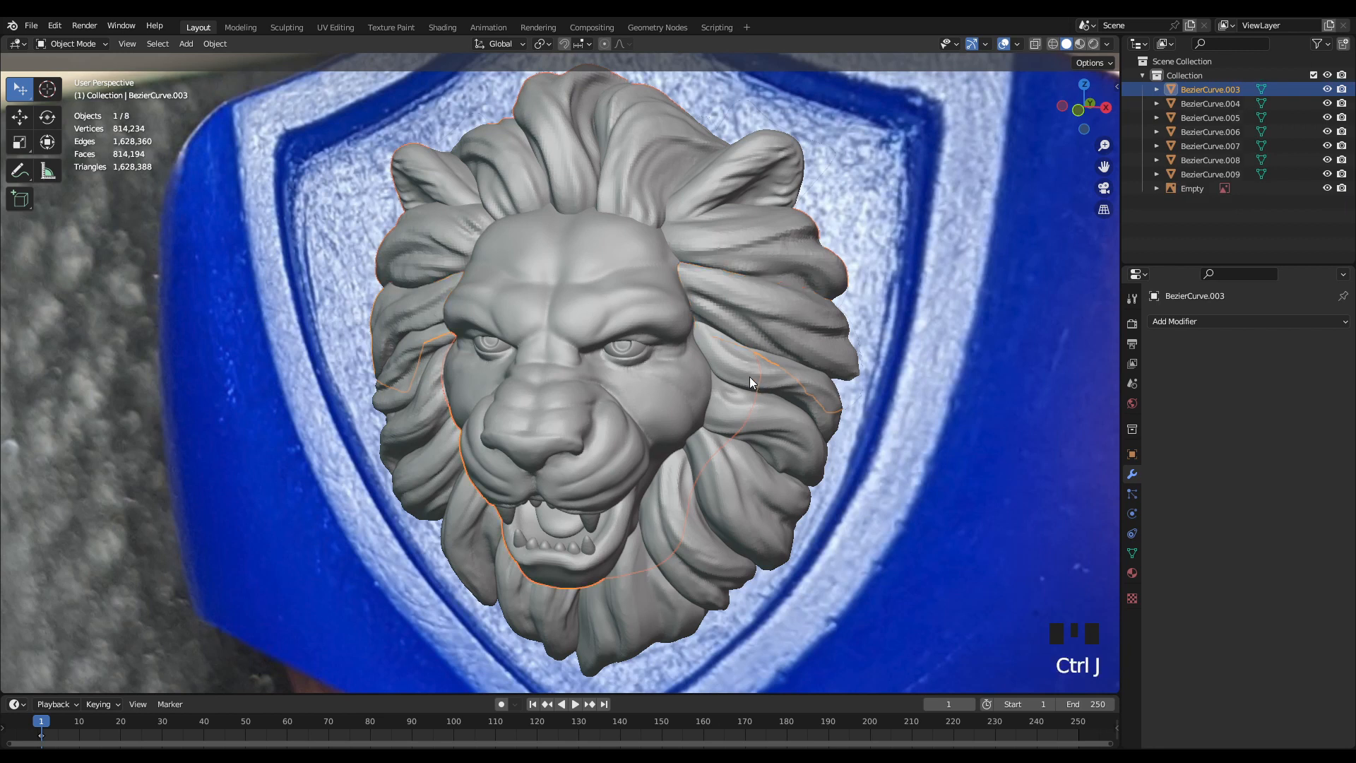
pyautogui.click(1210, 104)
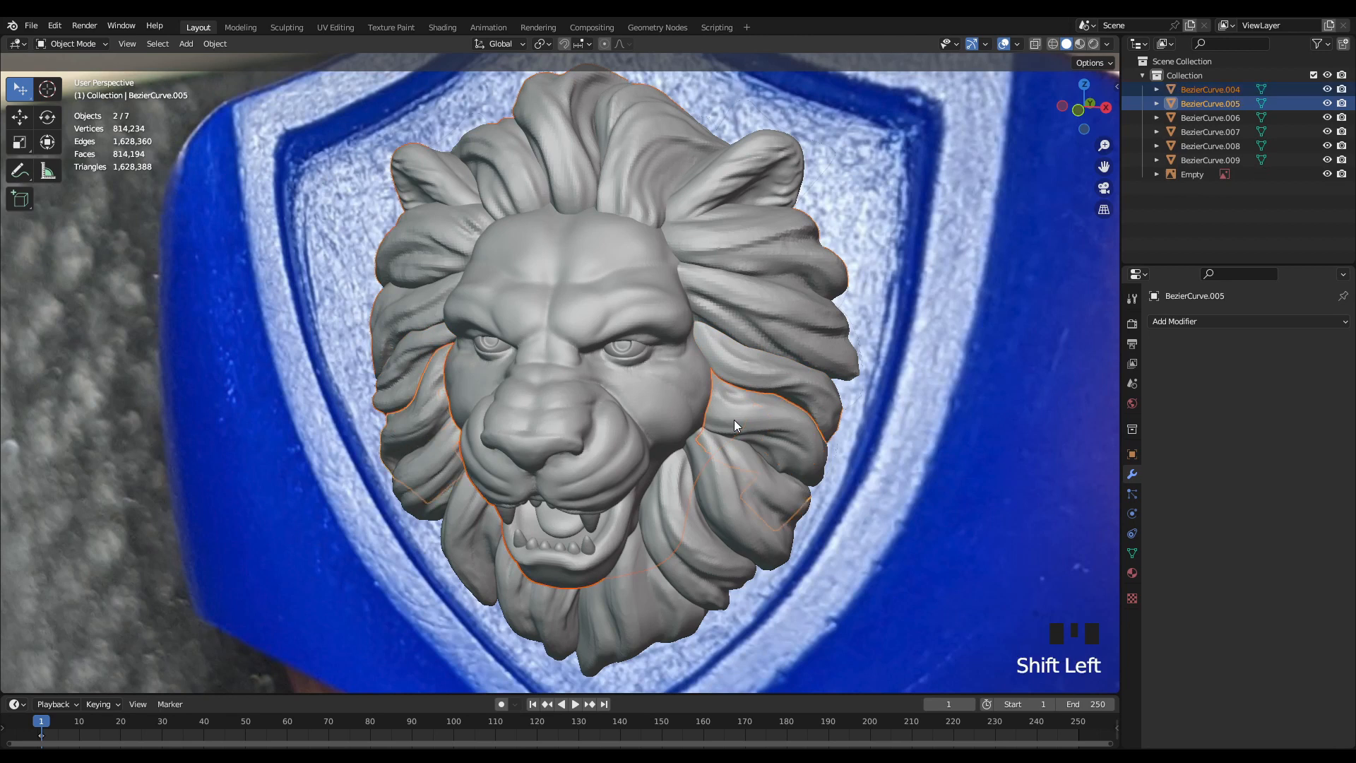
pyautogui.press('ctrl+j')
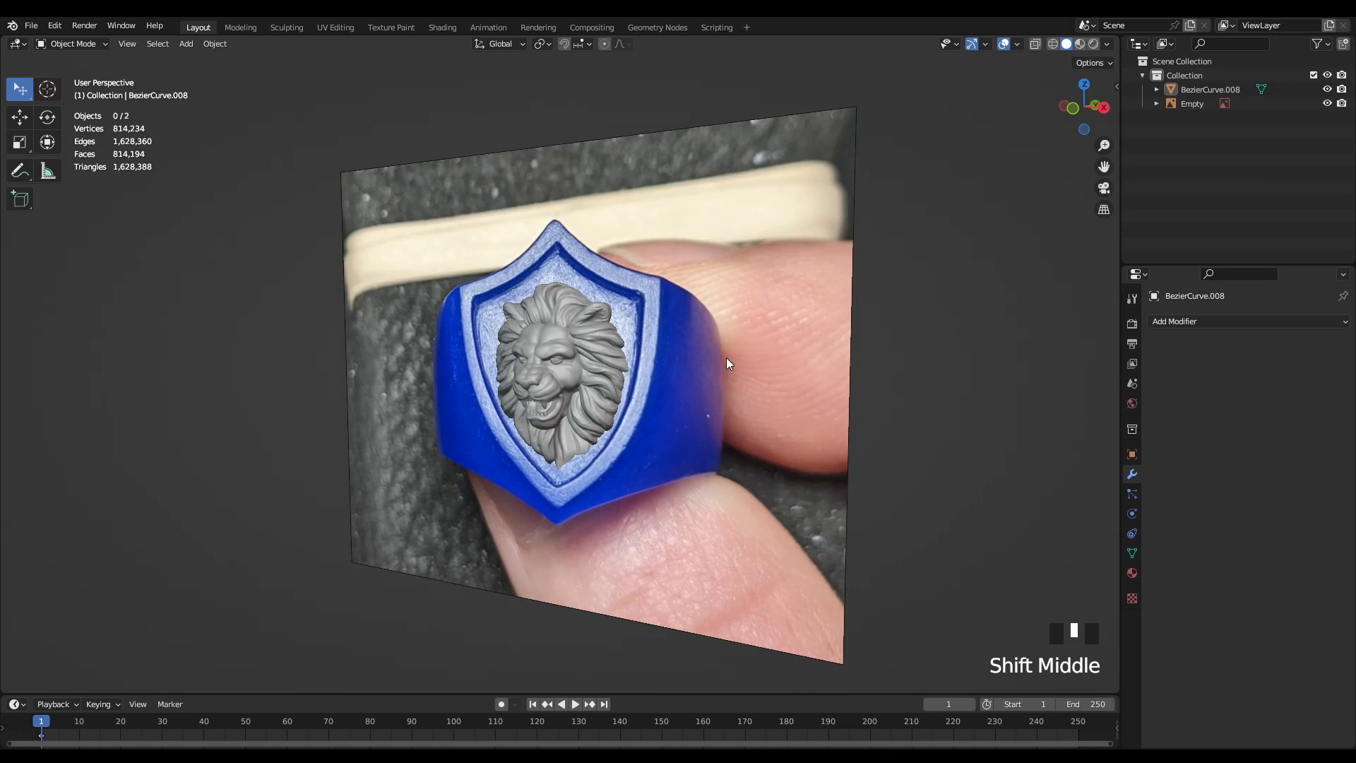
# Add a cube, scale it into a thin backing plate behind the head, and hide the reference Empty.
pyautogui.press('shift+a')
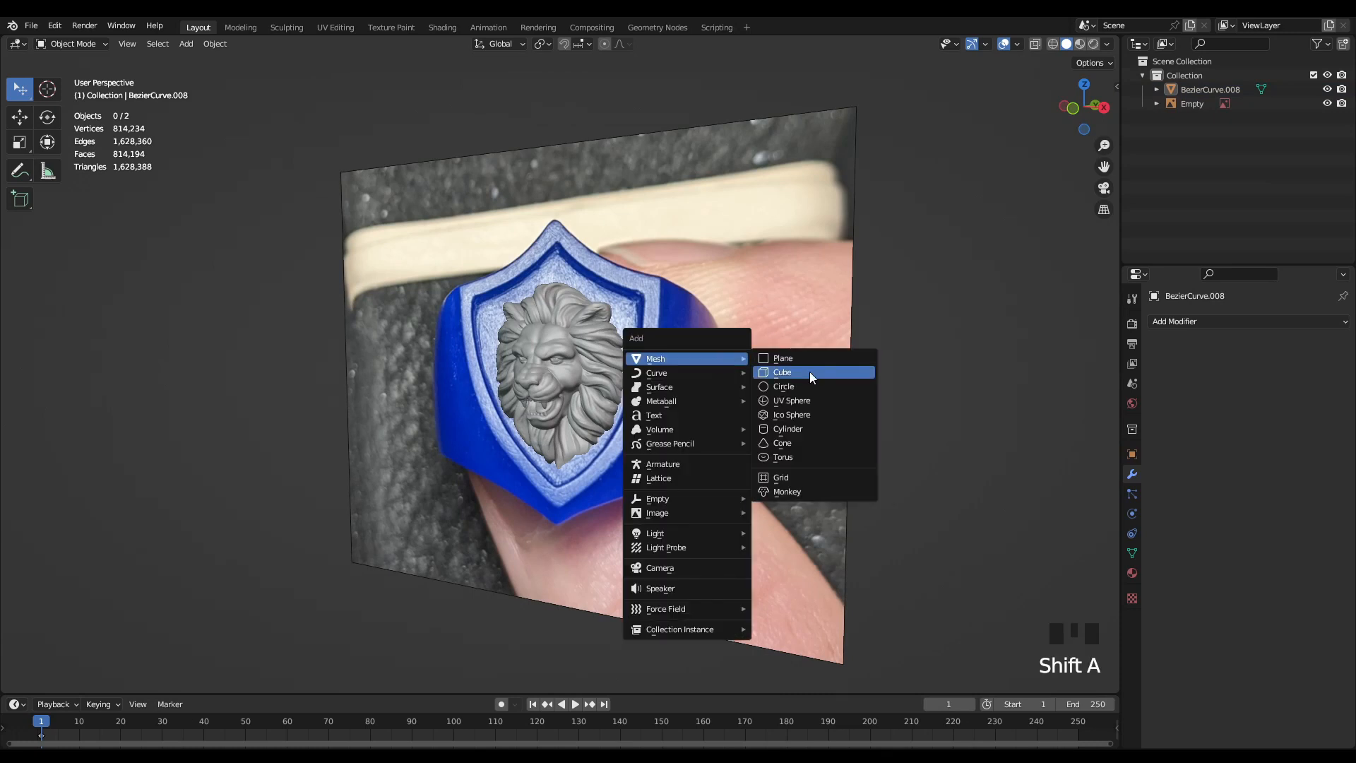
pyautogui.click(781, 373)
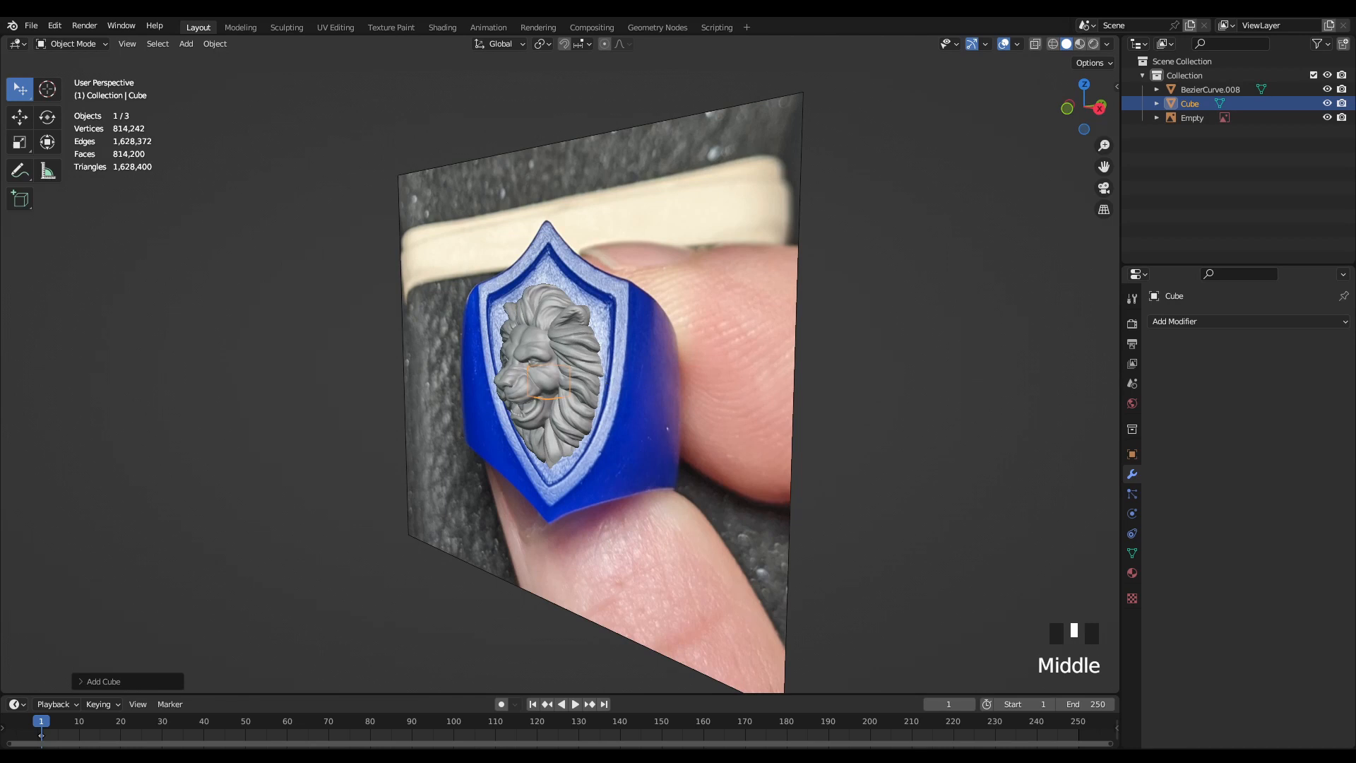
pyautogui.press('s')
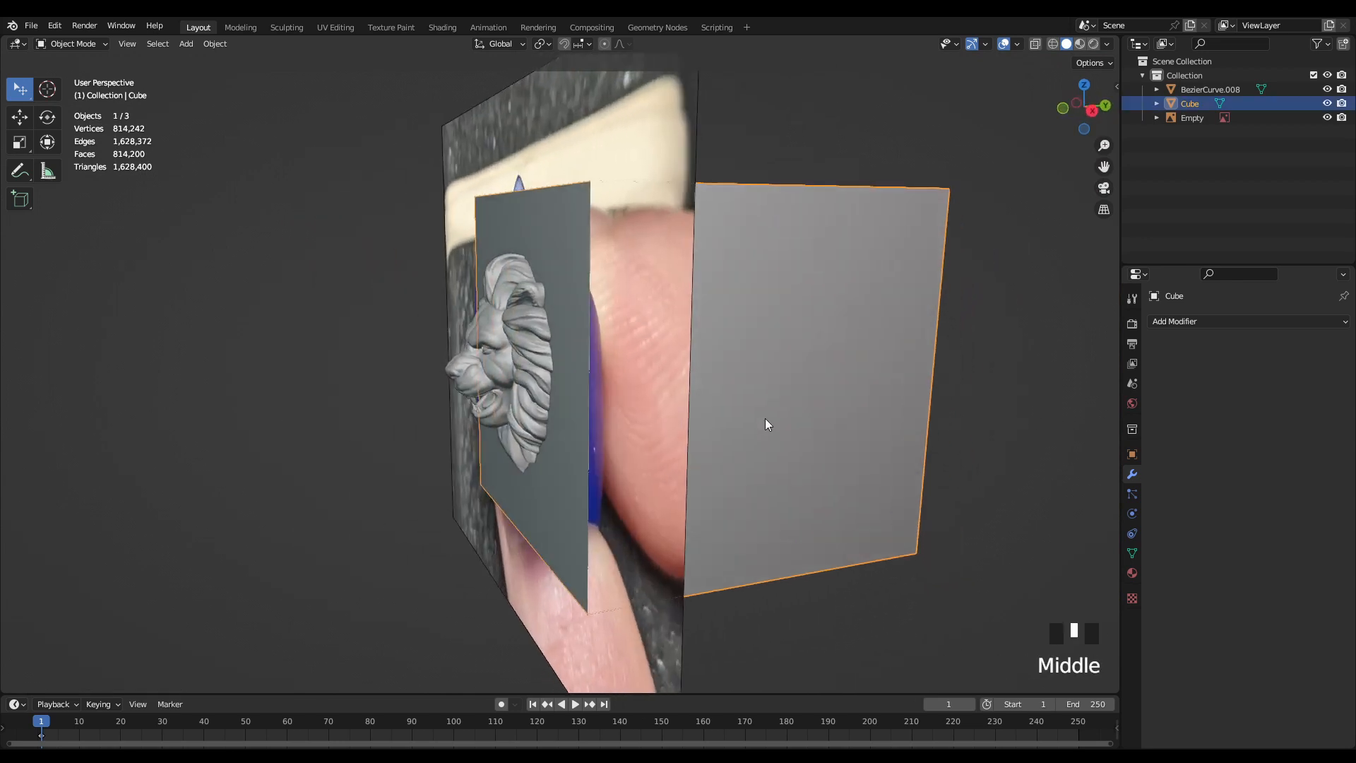
pyautogui.click(1209, 89)
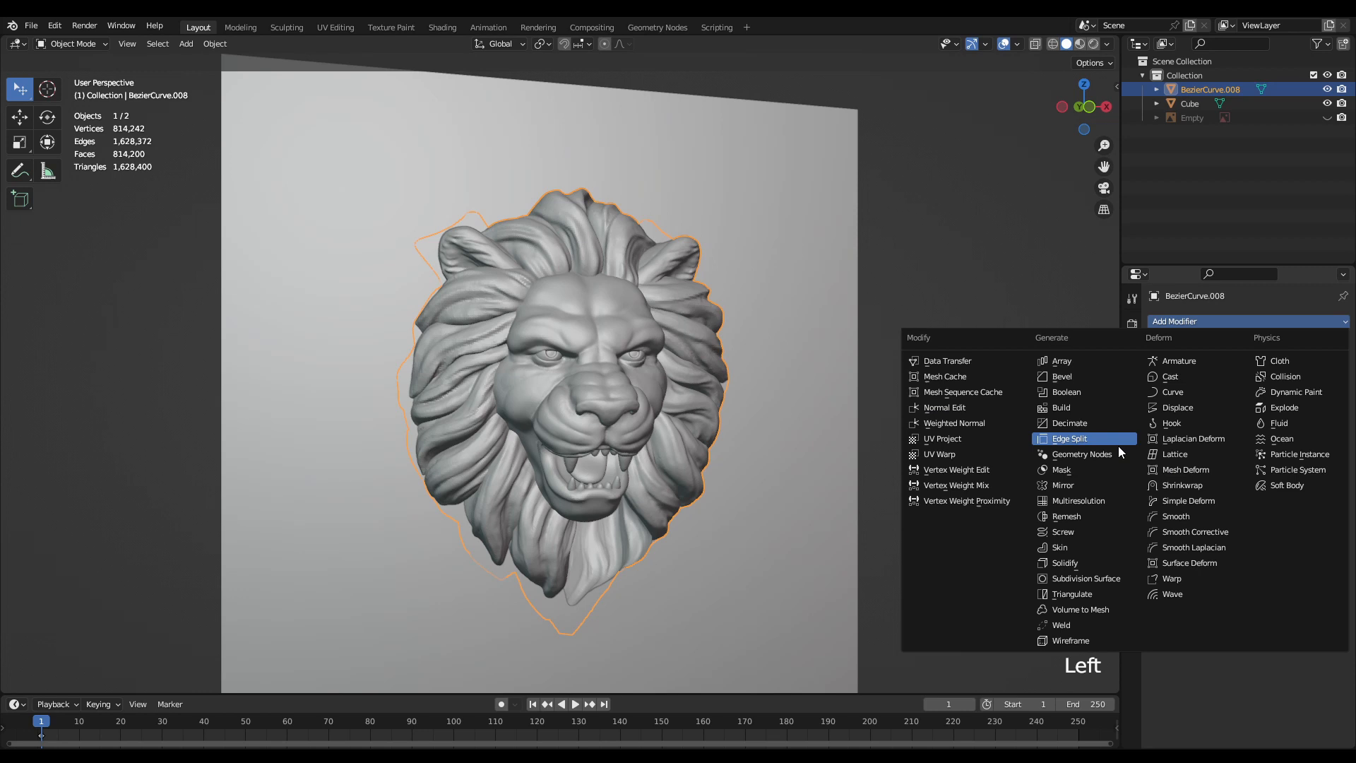
pyautogui.moveTo(1066, 516)
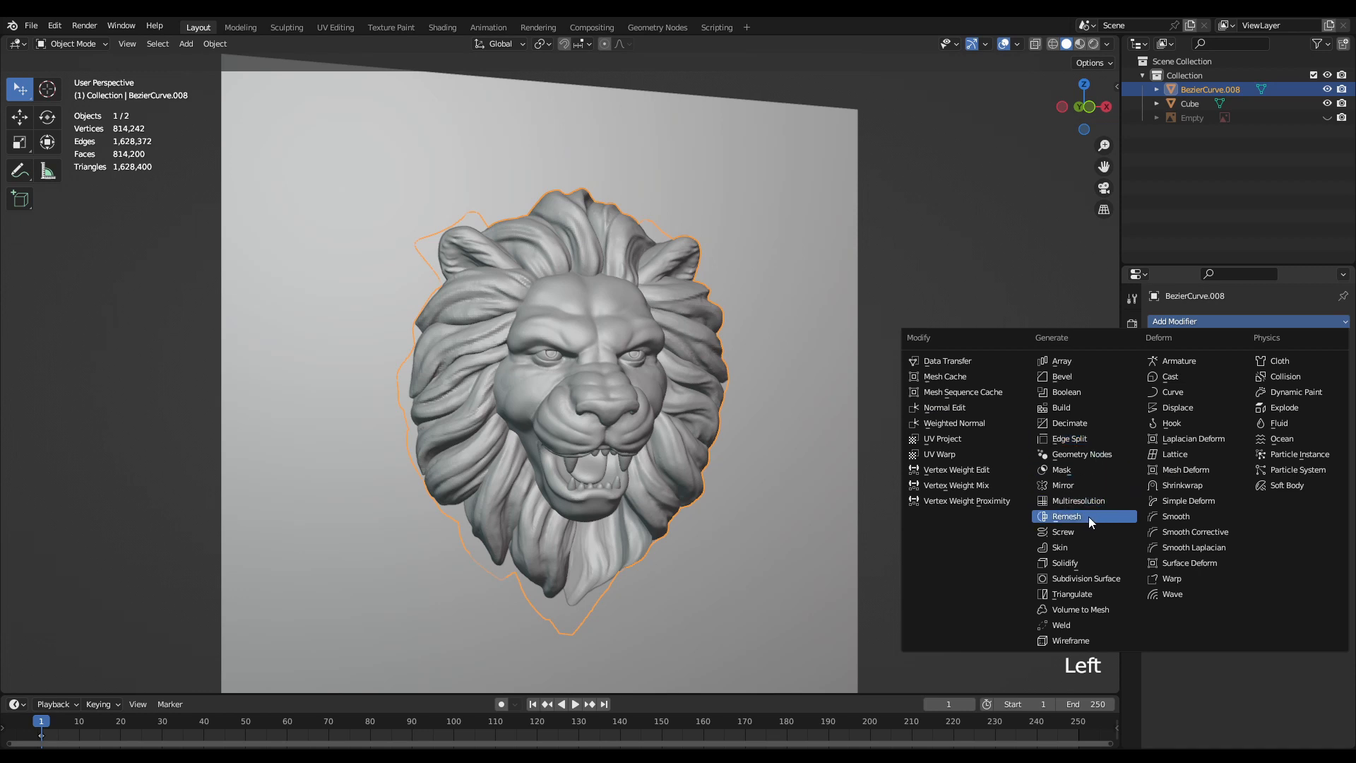
# Add a Voxel Remesh with 0.006 mm voxel size and apply it to the lion head.
pyautogui.click(1066, 516)
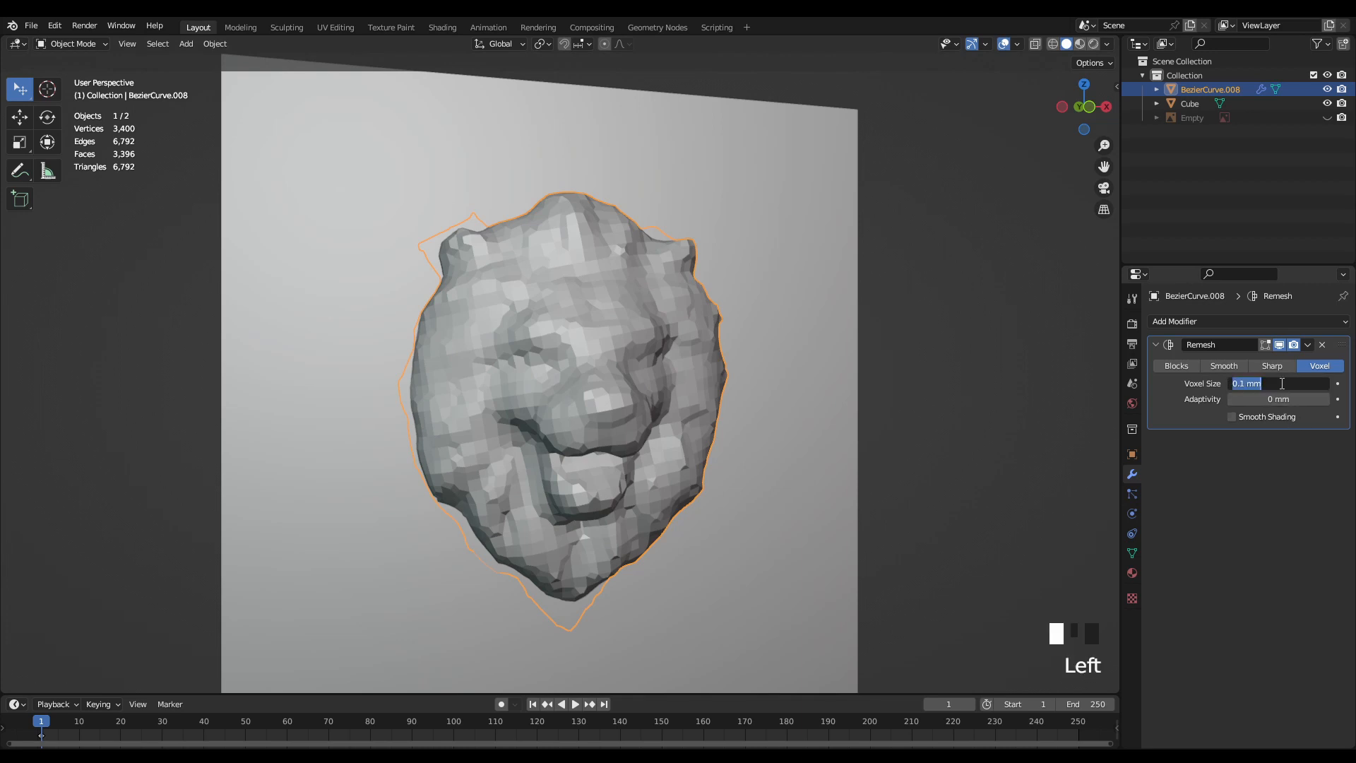
pyautogui.write('.006')
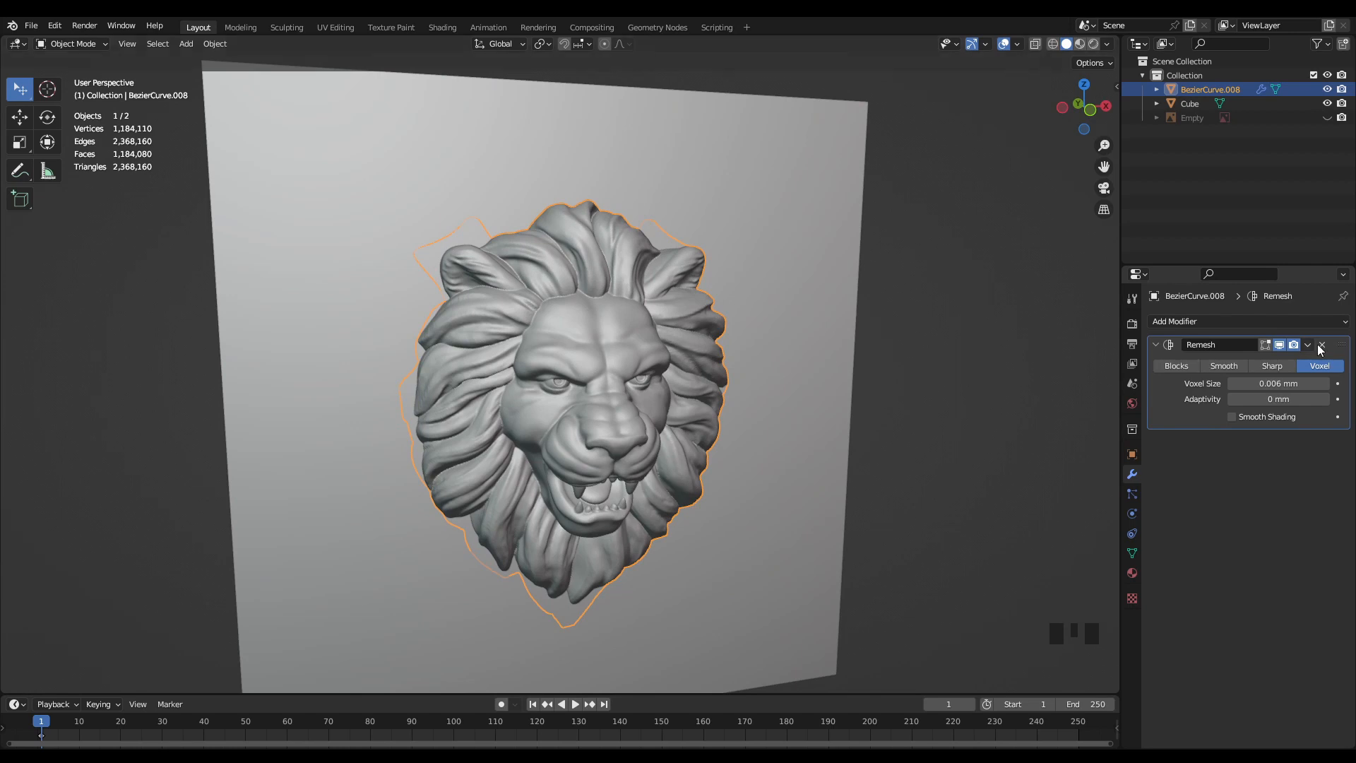
pyautogui.click(1309, 344)
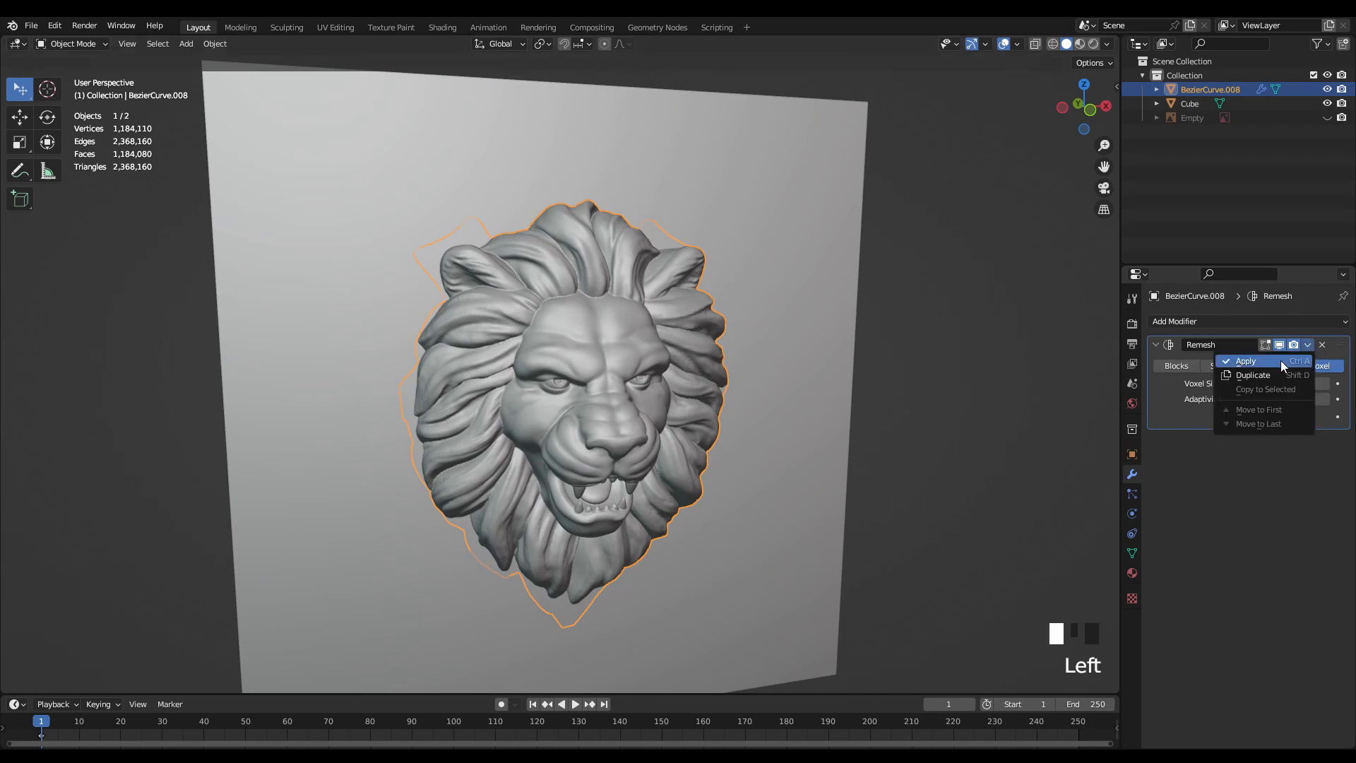
pyautogui.click(1245, 361)
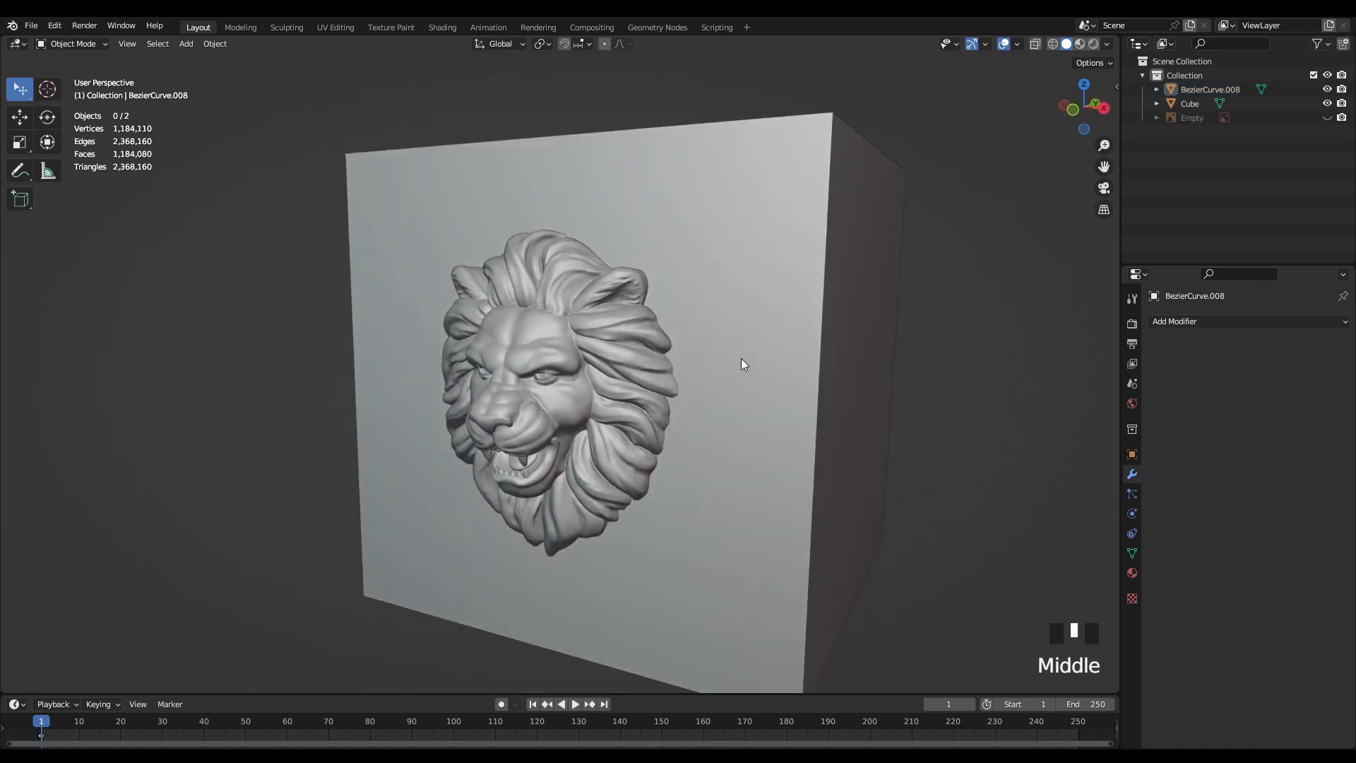
# Select the backing cube behind the lion head.
pyautogui.click(590, 327)
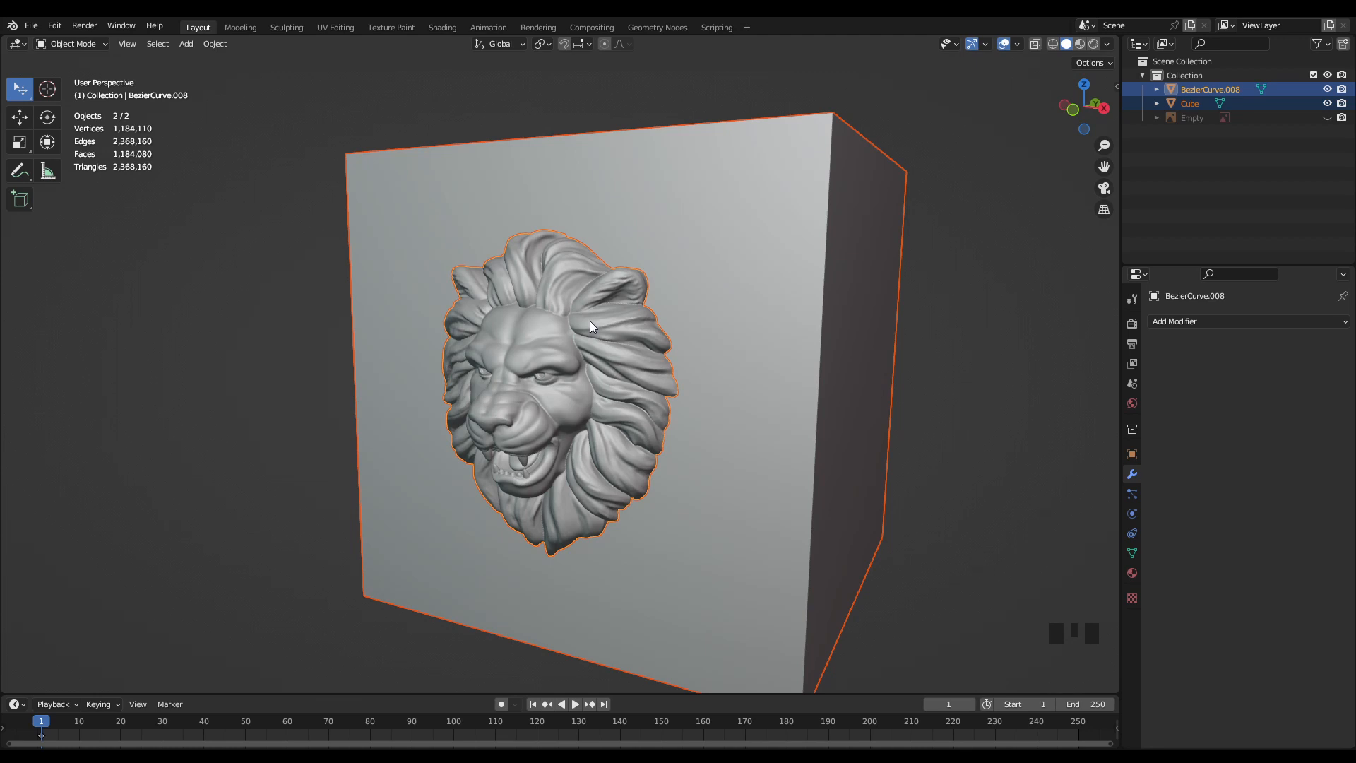
pyautogui.moveTo(660, 353)
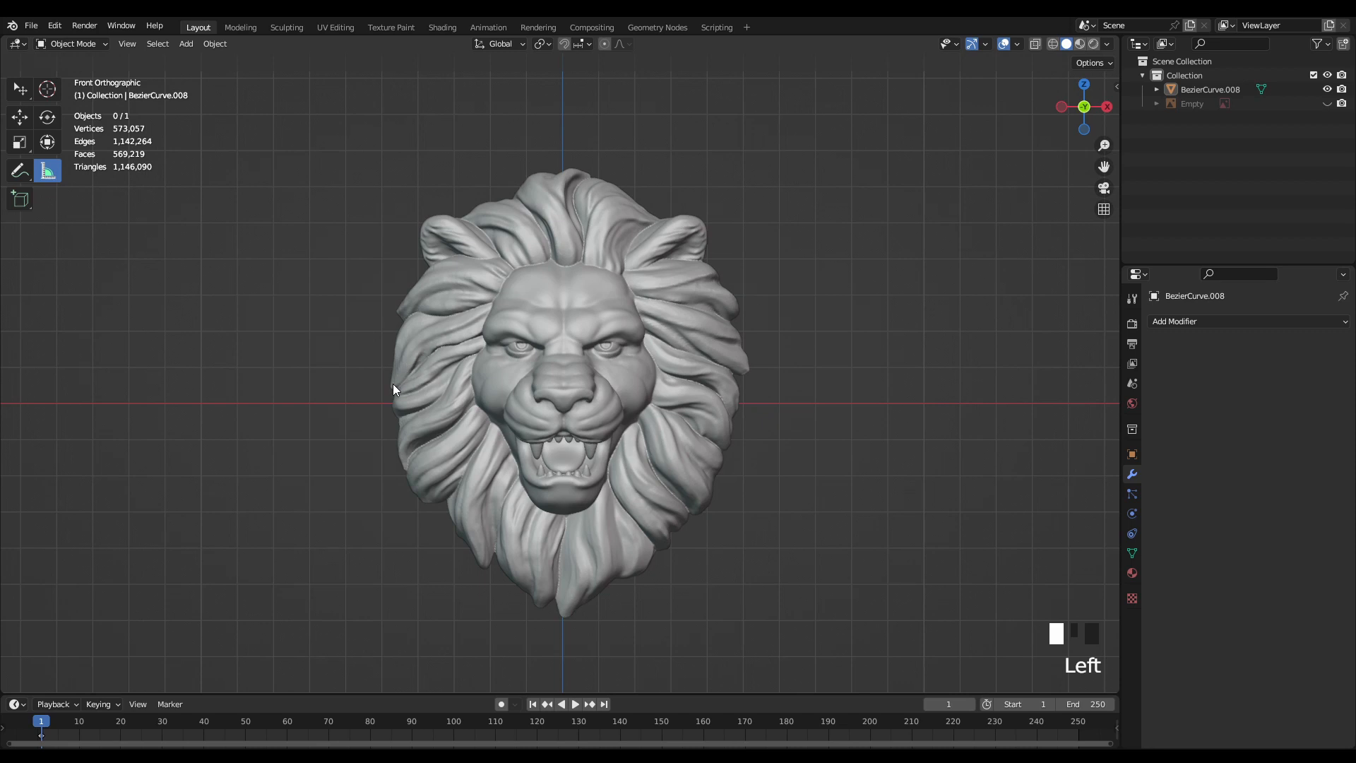
# Measure across the lion head, reading a width of about 9.9 mm.
pyautogui.moveTo(393, 391); pyautogui.dragTo(751, 383)
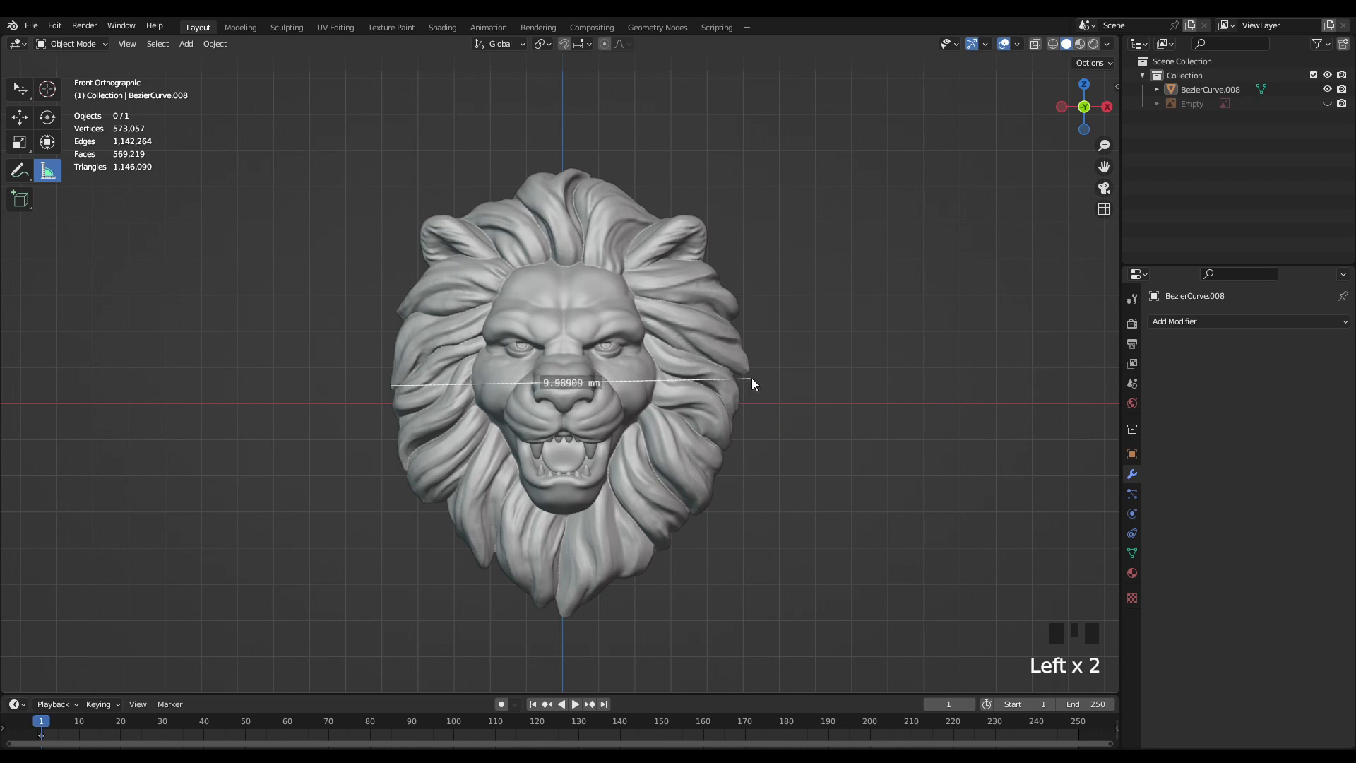
pyautogui.moveTo(751, 383); pyautogui.dragTo(757, 390)
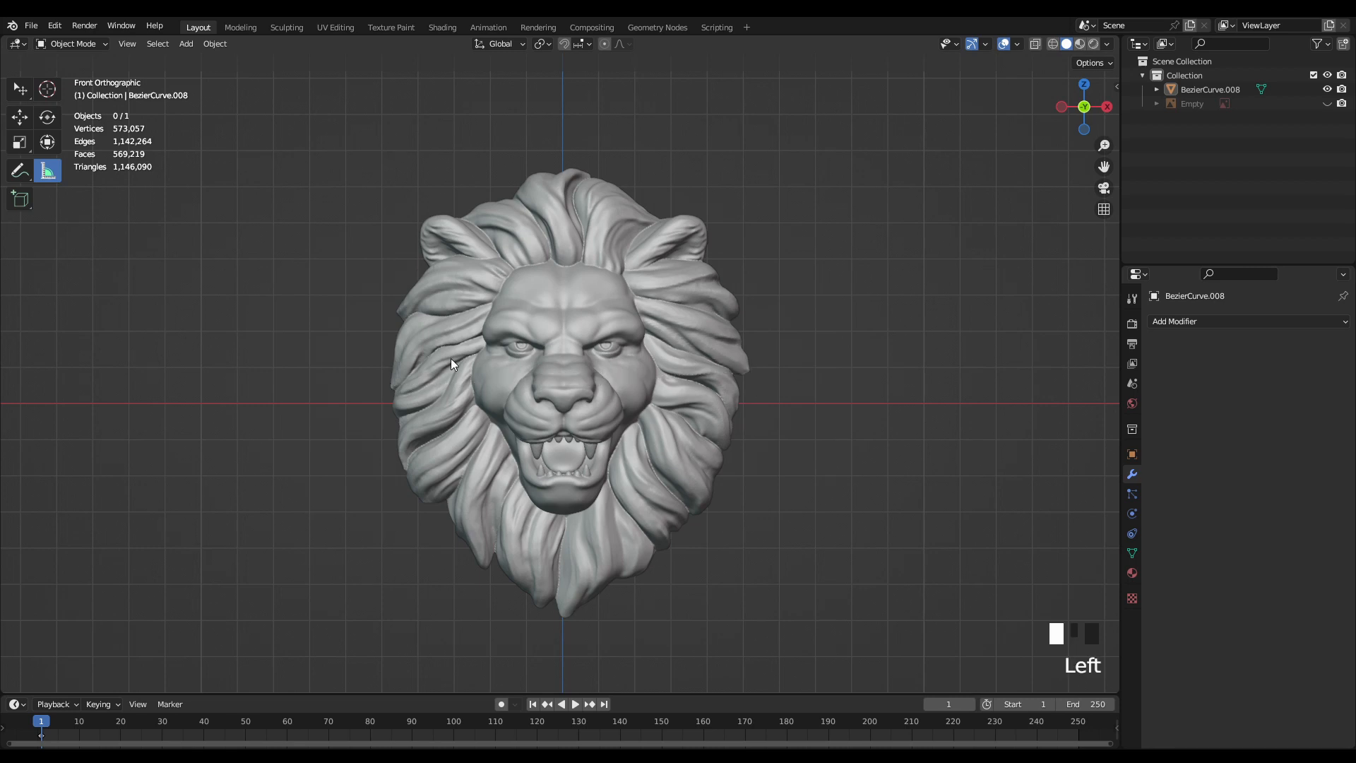
pyautogui.moveTo(450, 363); pyautogui.dragTo(750, 365)
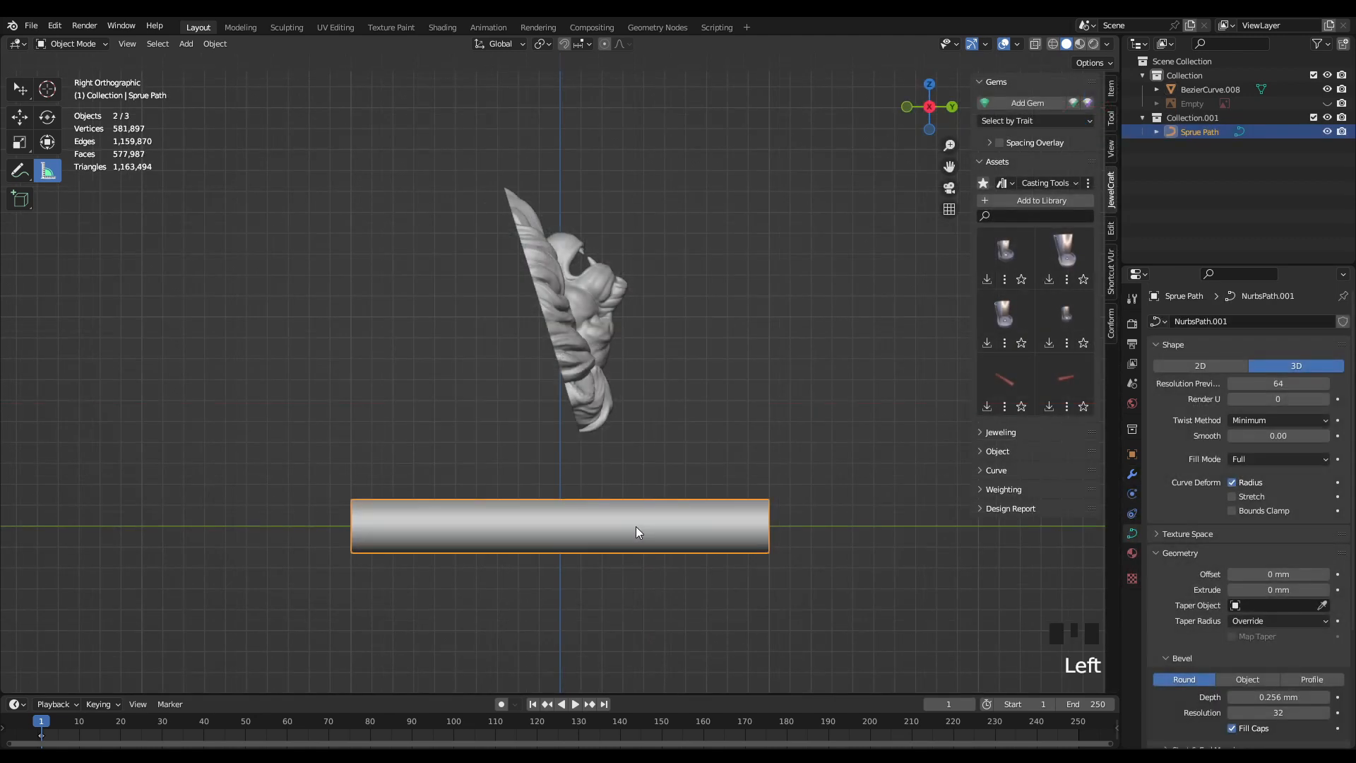
# Bend the sprue path's points up into the head's underside and adjust the tube radius with Alt+S.
pyautogui.press('Tab')
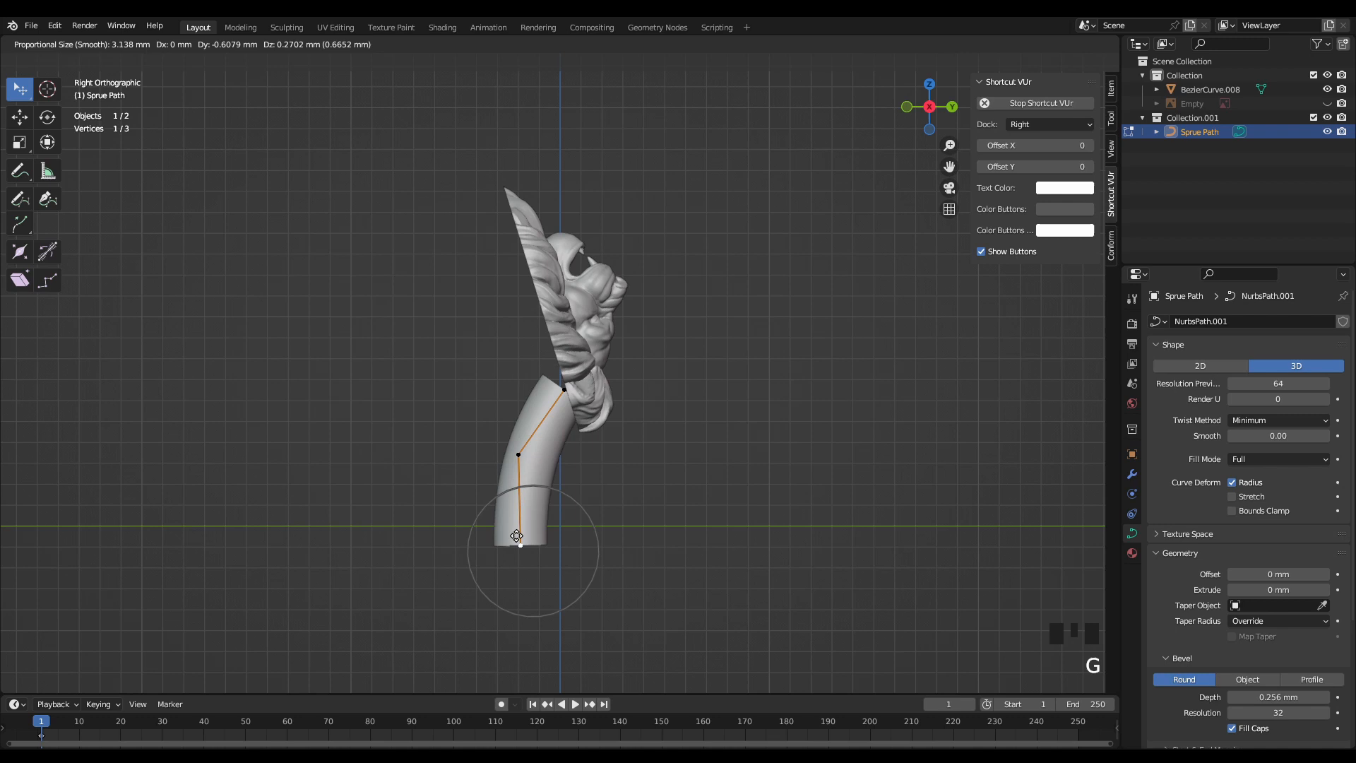
pyautogui.moveTo(517, 539); pyautogui.dragTo(517, 522)
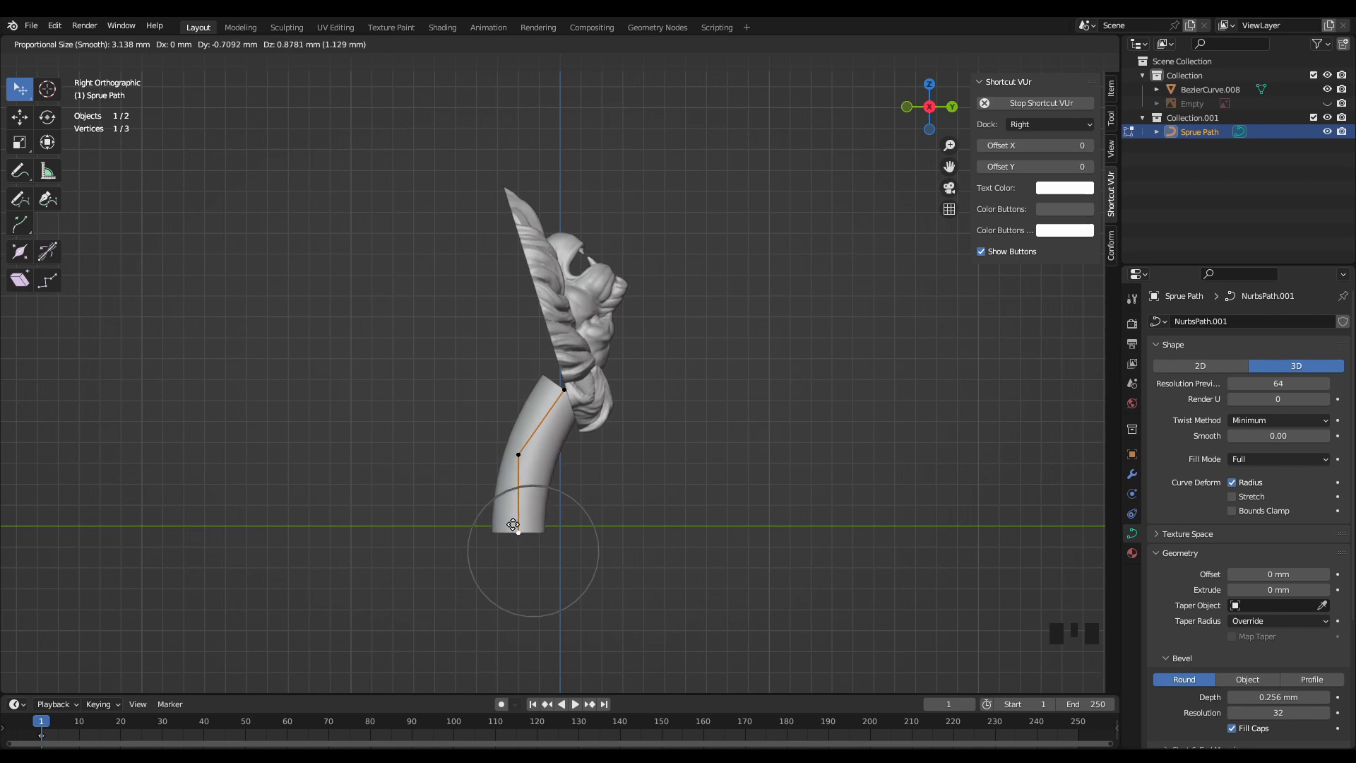
pyautogui.scroll(3)
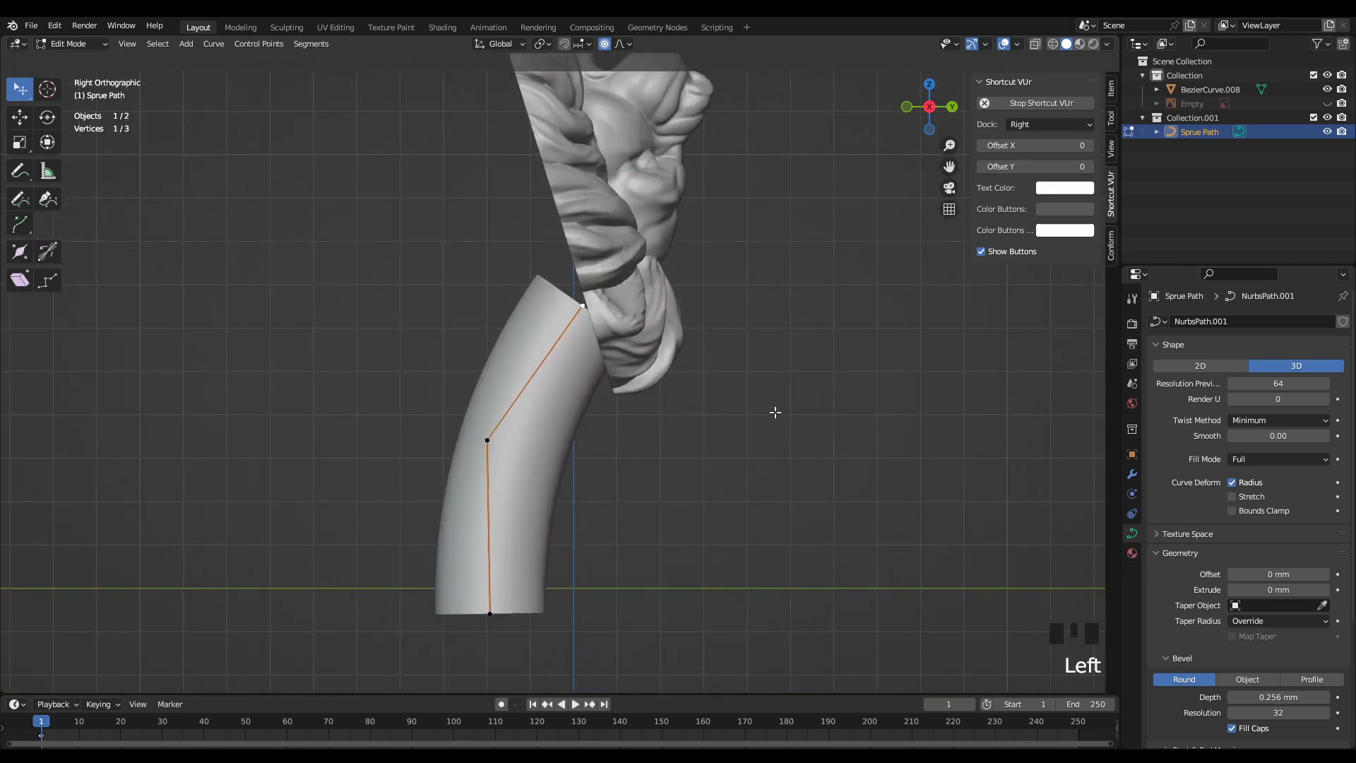
pyautogui.press('alt+s')
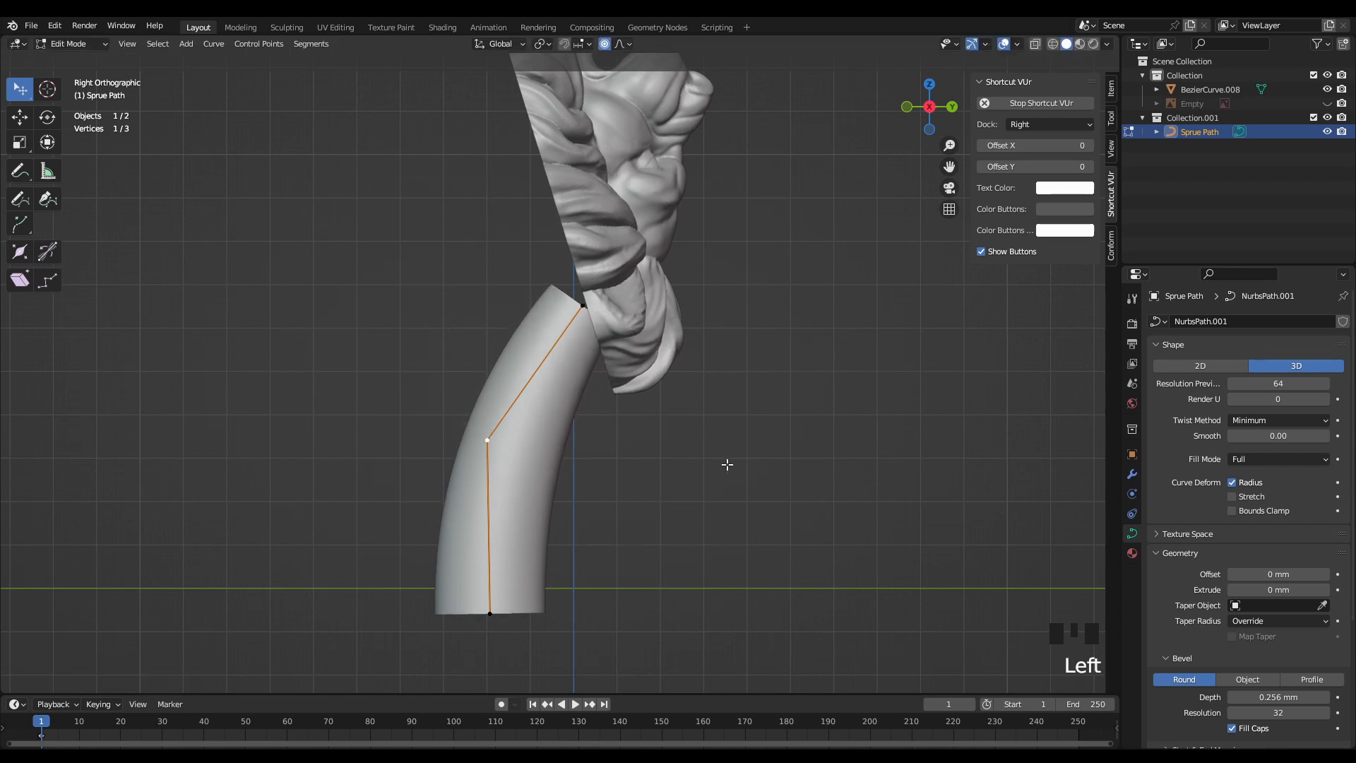
pyautogui.press('alt+s')
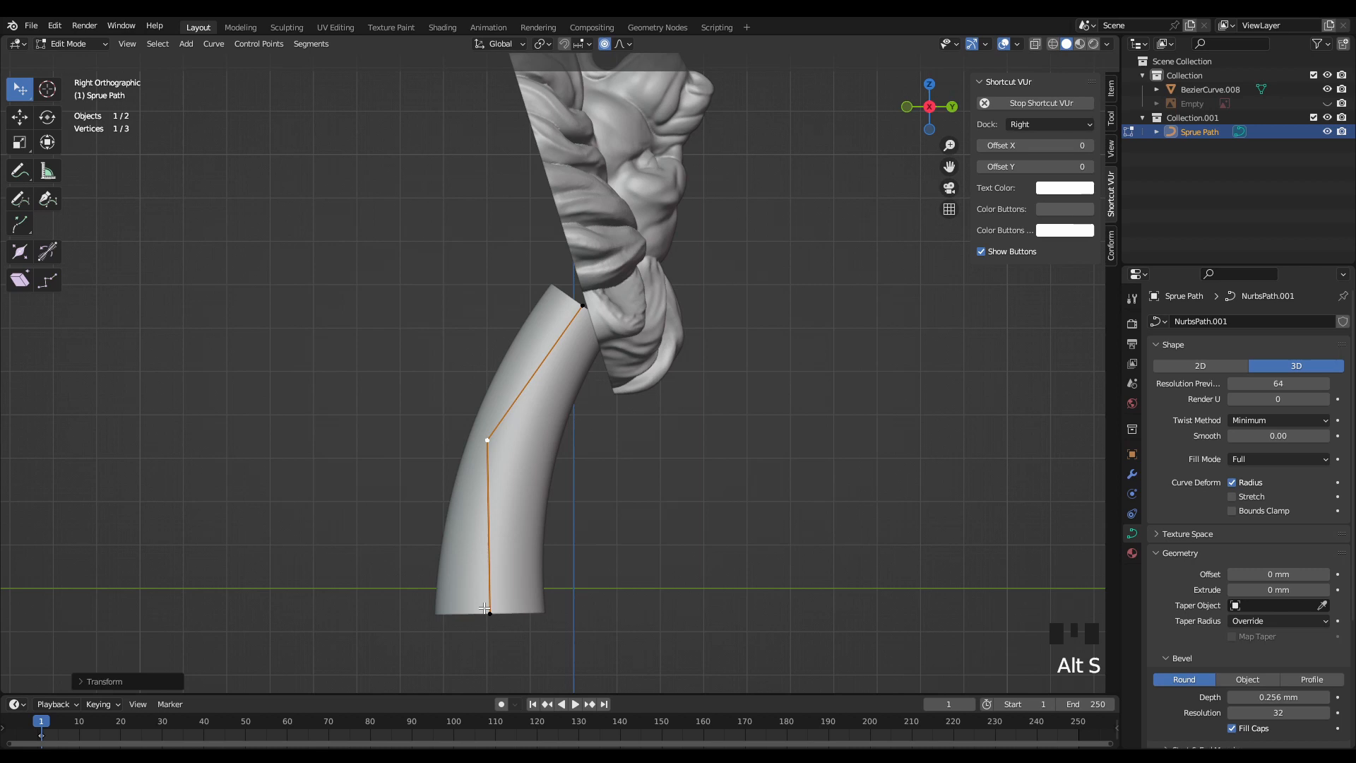
pyautogui.scroll(-3)
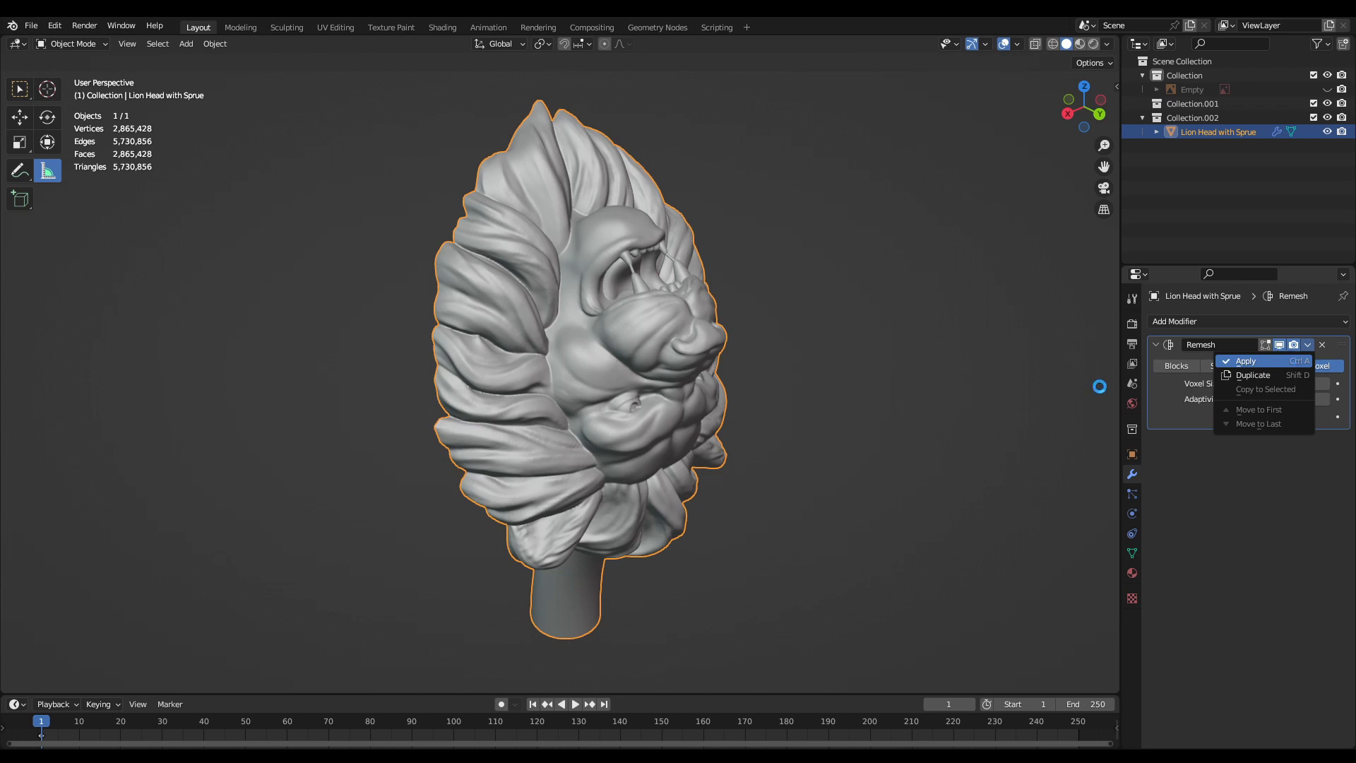
# Apply the Remesh to the head and sprue, then orbit to inspect the fused mesh.
pyautogui.click(1245, 361)
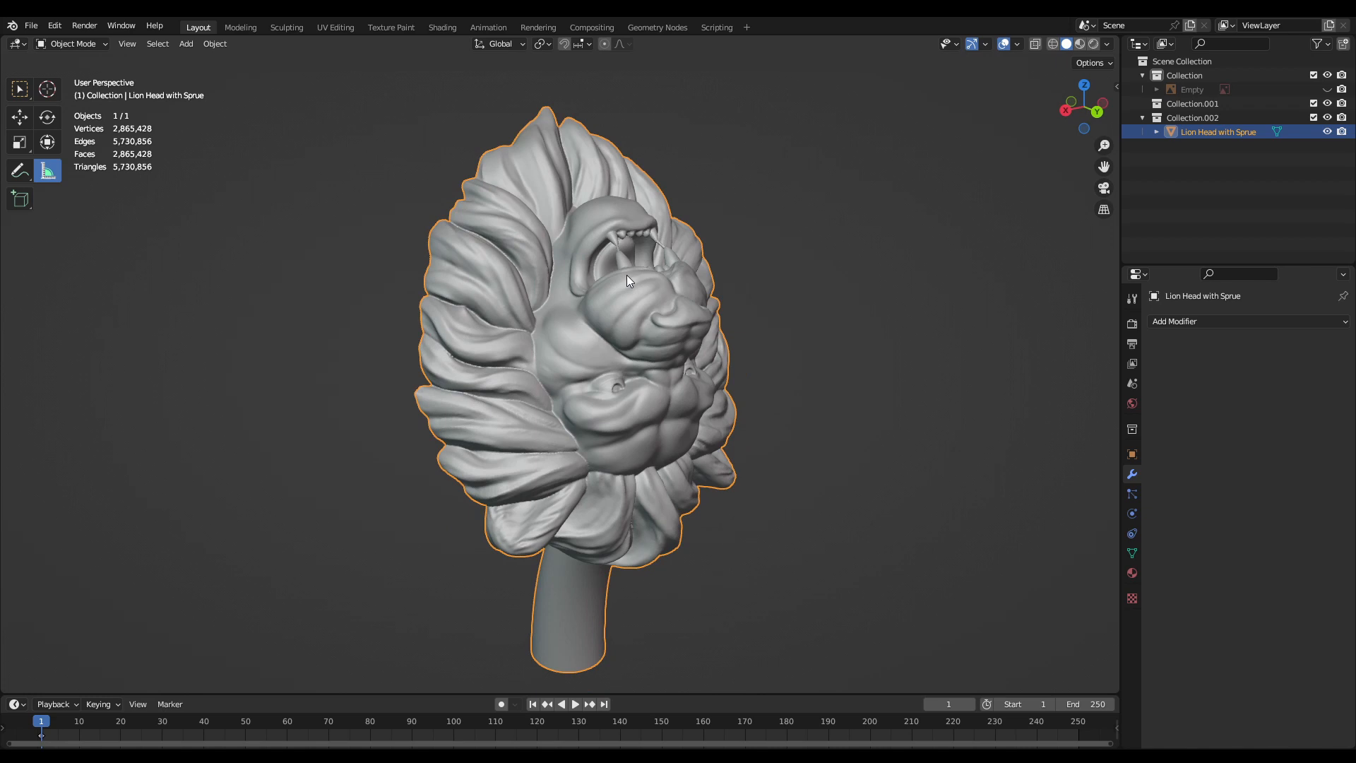
pyautogui.moveTo(623, 303); pyautogui.dragTo(722, 341)
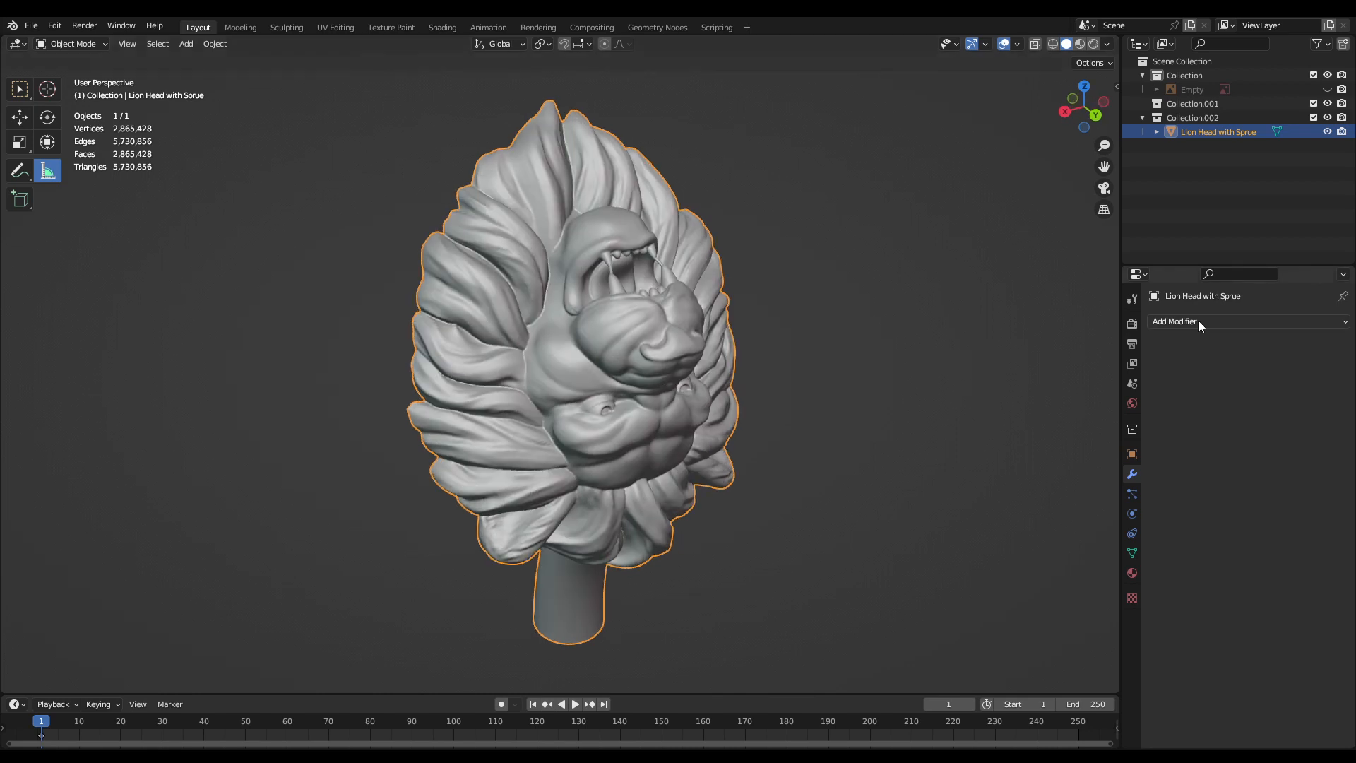
# Add a Decimate modifier to the head with sprue and set its ratio to 0.25.
pyautogui.click(1174, 320)
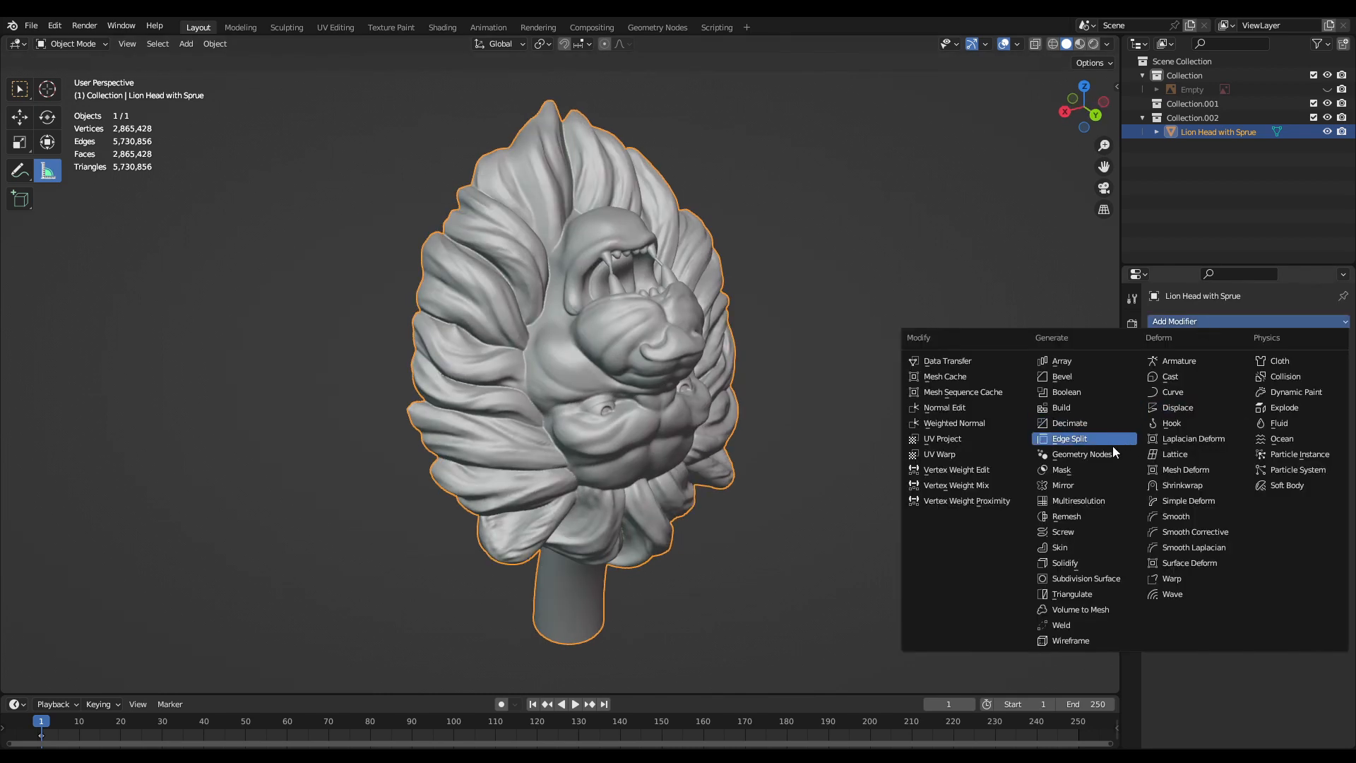
pyautogui.moveTo(1069, 423)
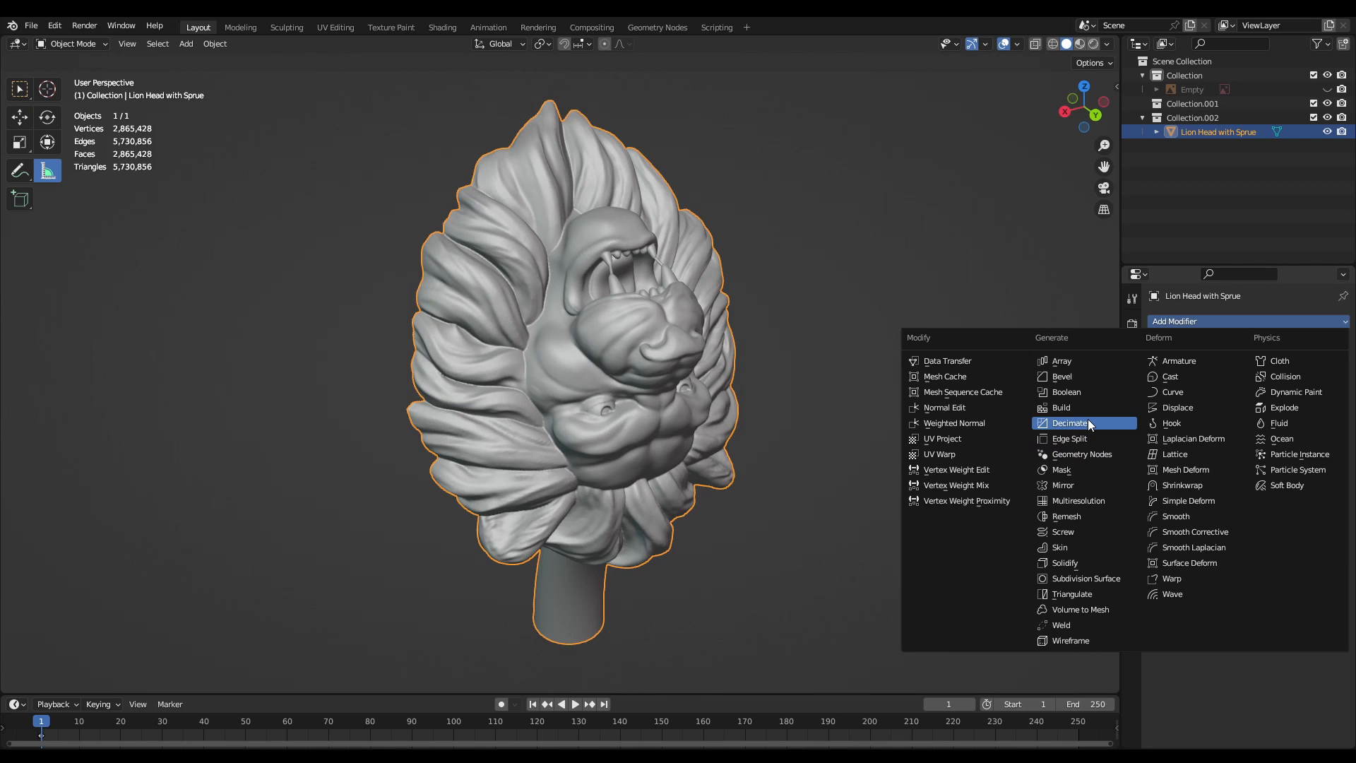
pyautogui.click(1071, 423)
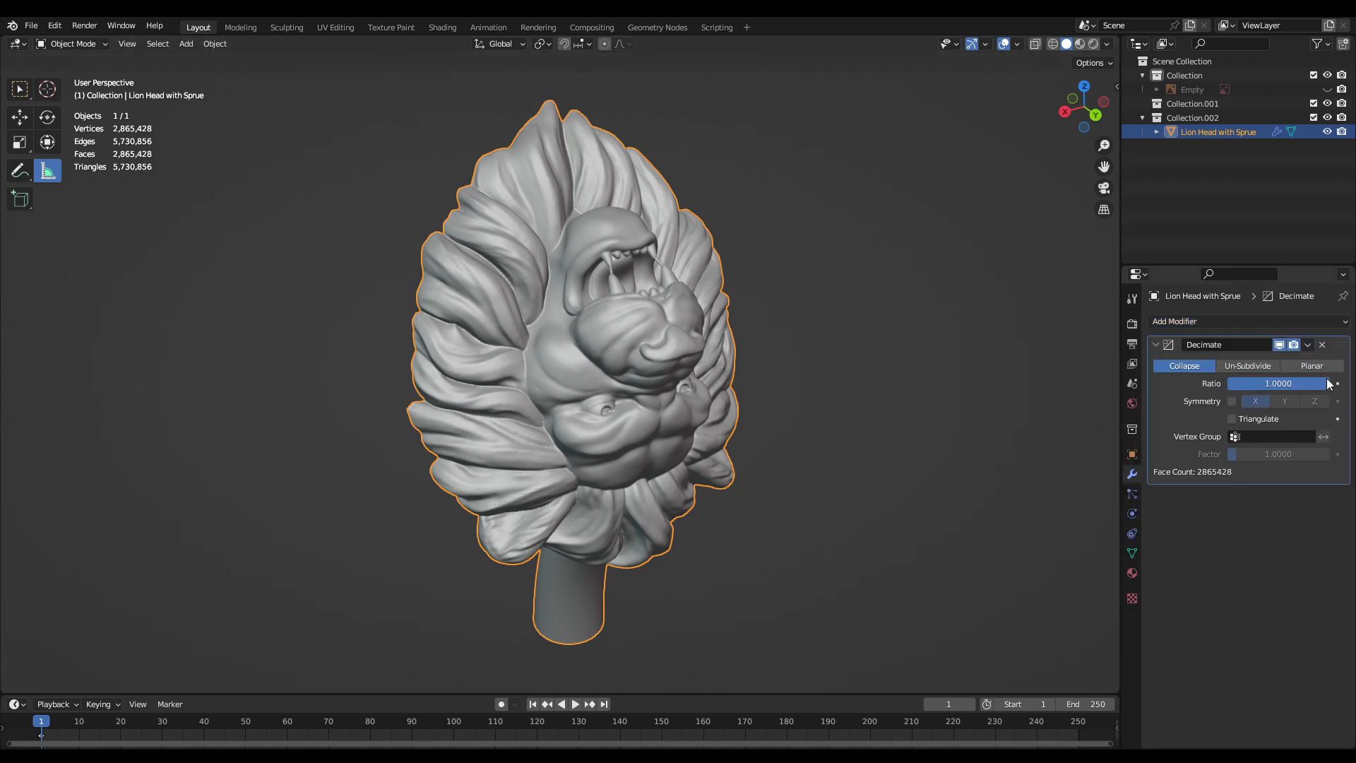
pyautogui.doubleClick(1278, 382)
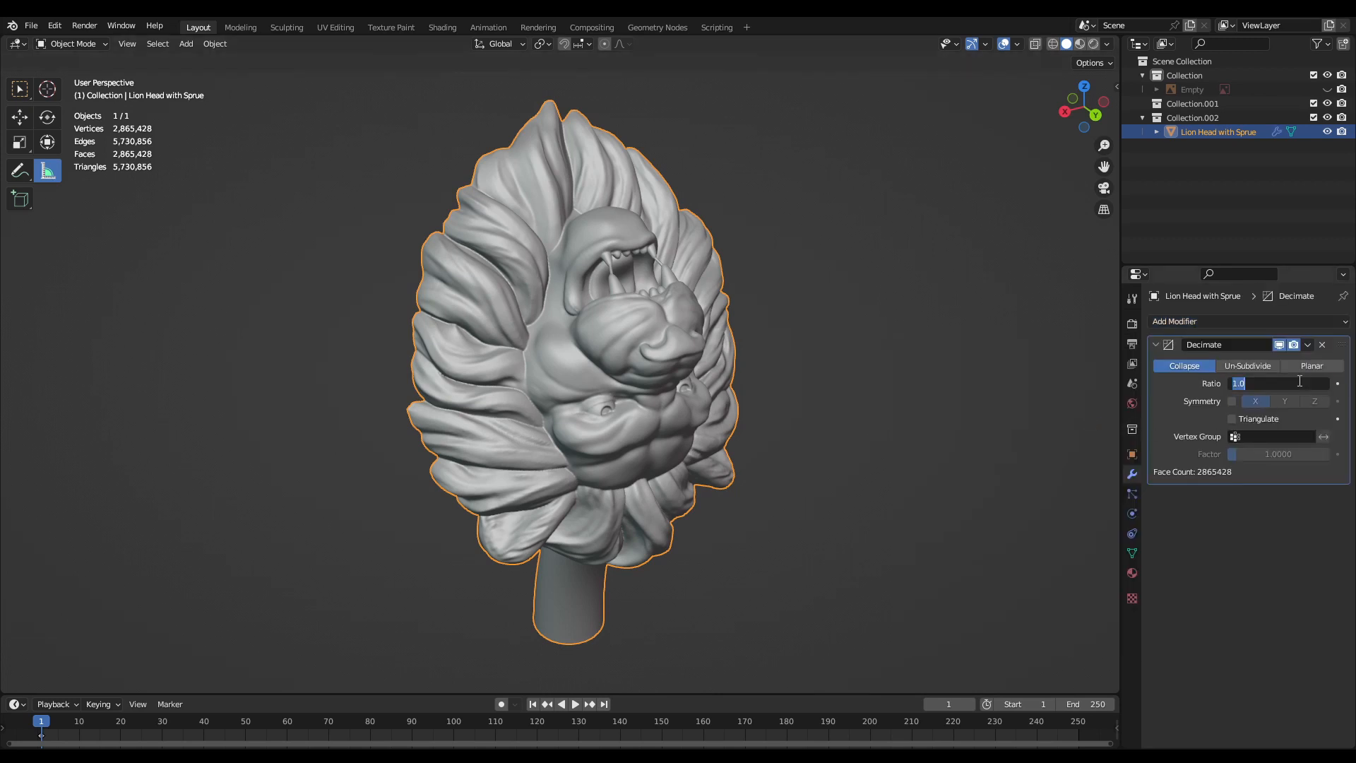
pyautogui.write('.5')
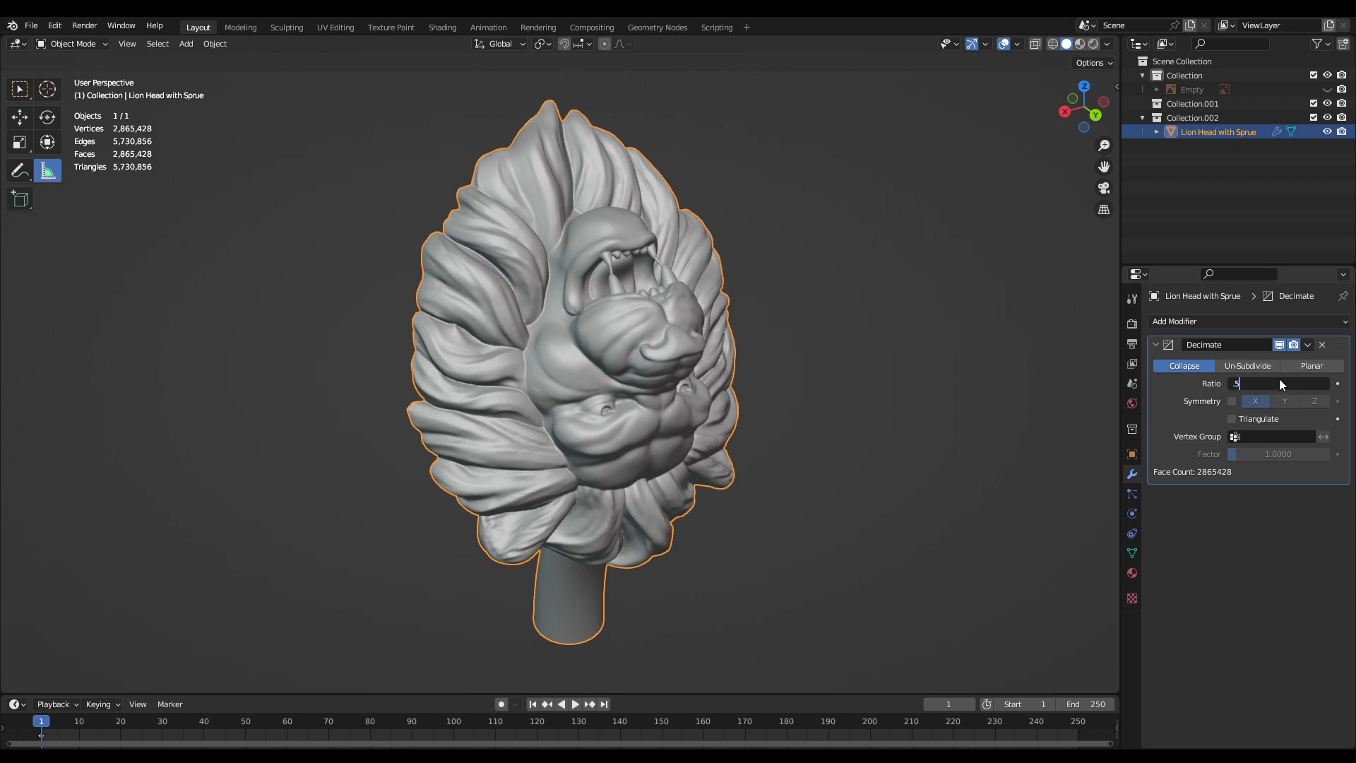
pyautogui.moveTo(882, 364)
pyautogui.write('0.2500')
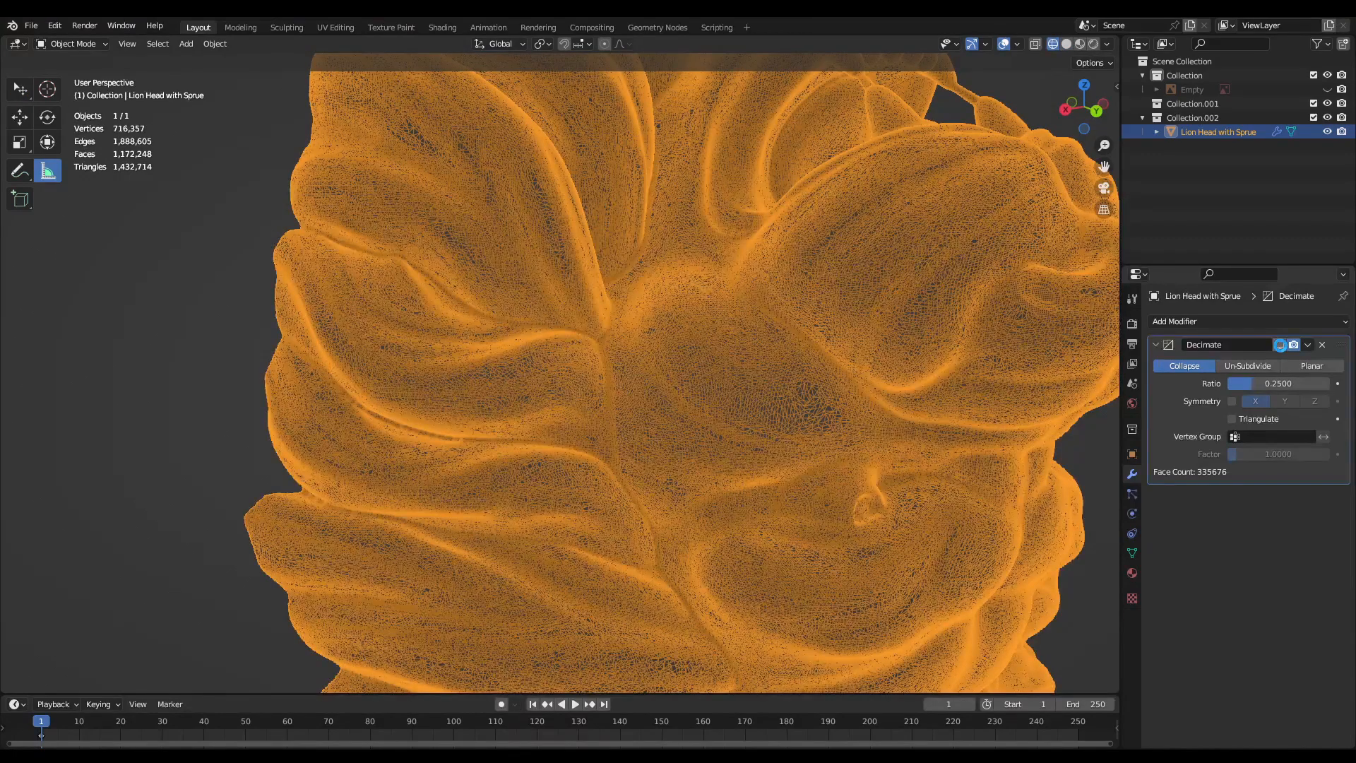
pyautogui.click(1279, 344)
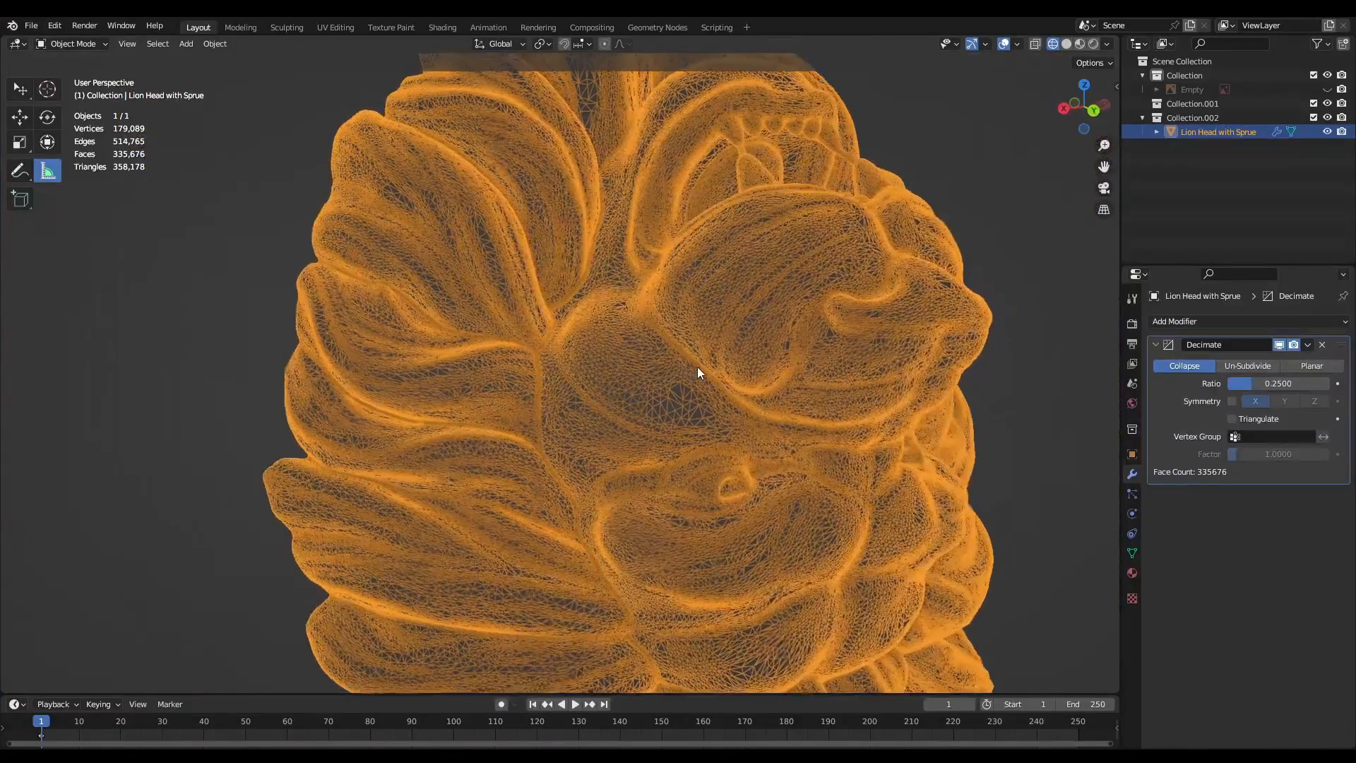
# Apply the Decimate modifier, leaving a 335,676-face mesh, and begin the STL export from the File menu.
pyautogui.click(1309, 344)
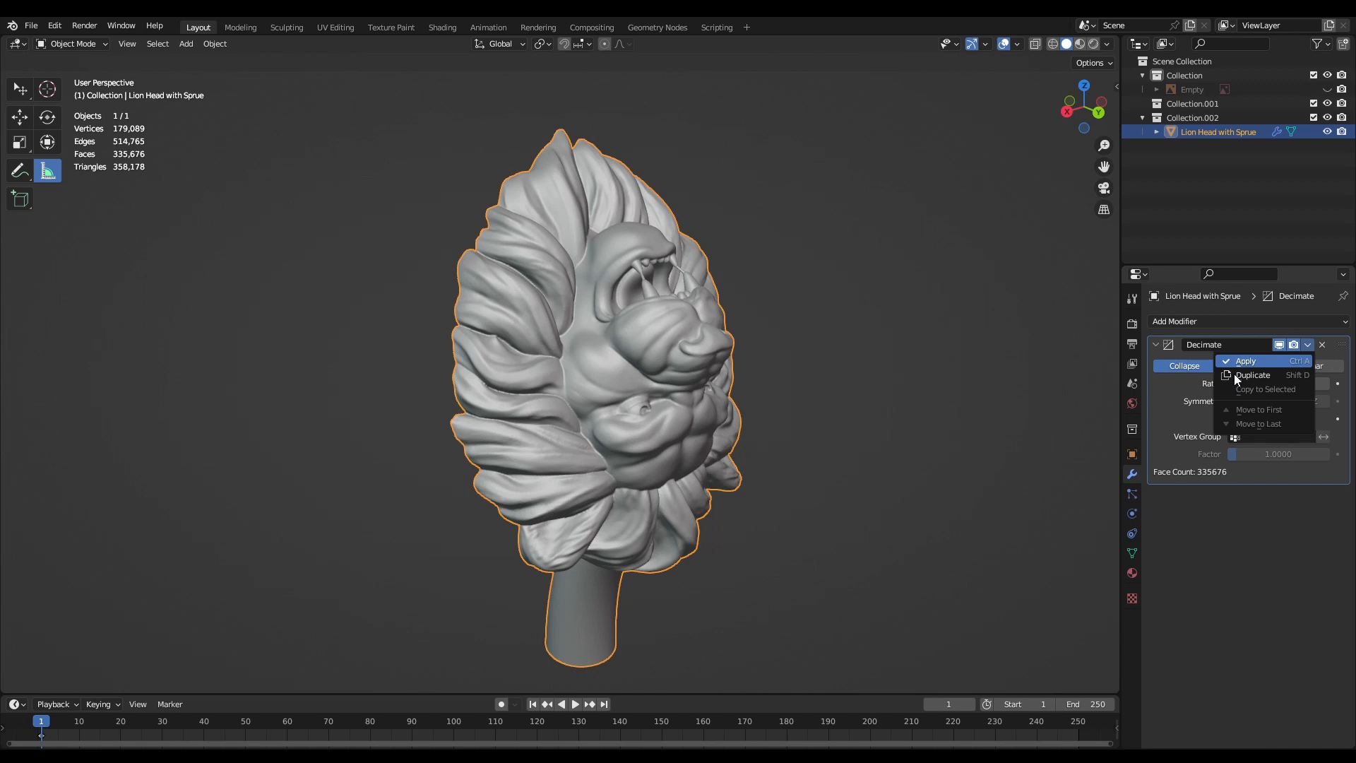
pyautogui.click(1245, 361)
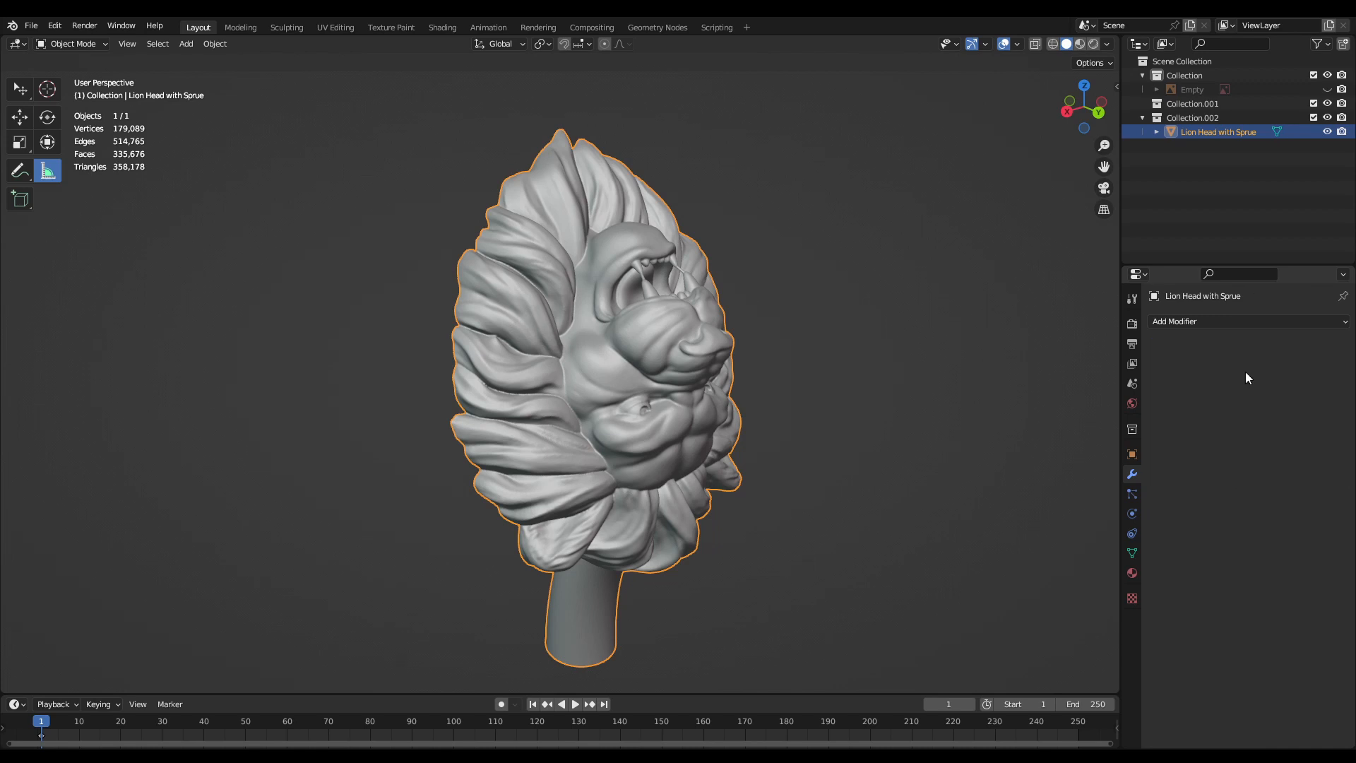
pyautogui.click(794, 339)
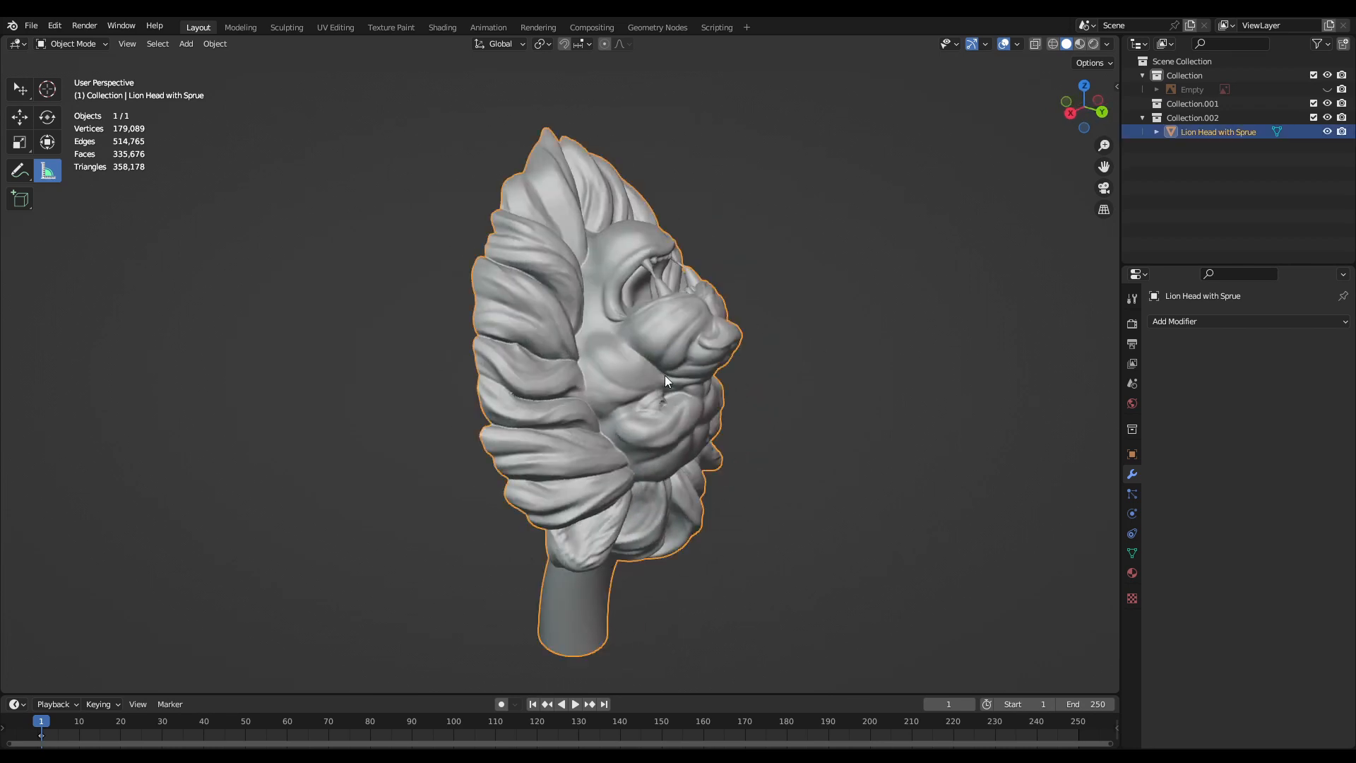
pyautogui.click(30, 25)
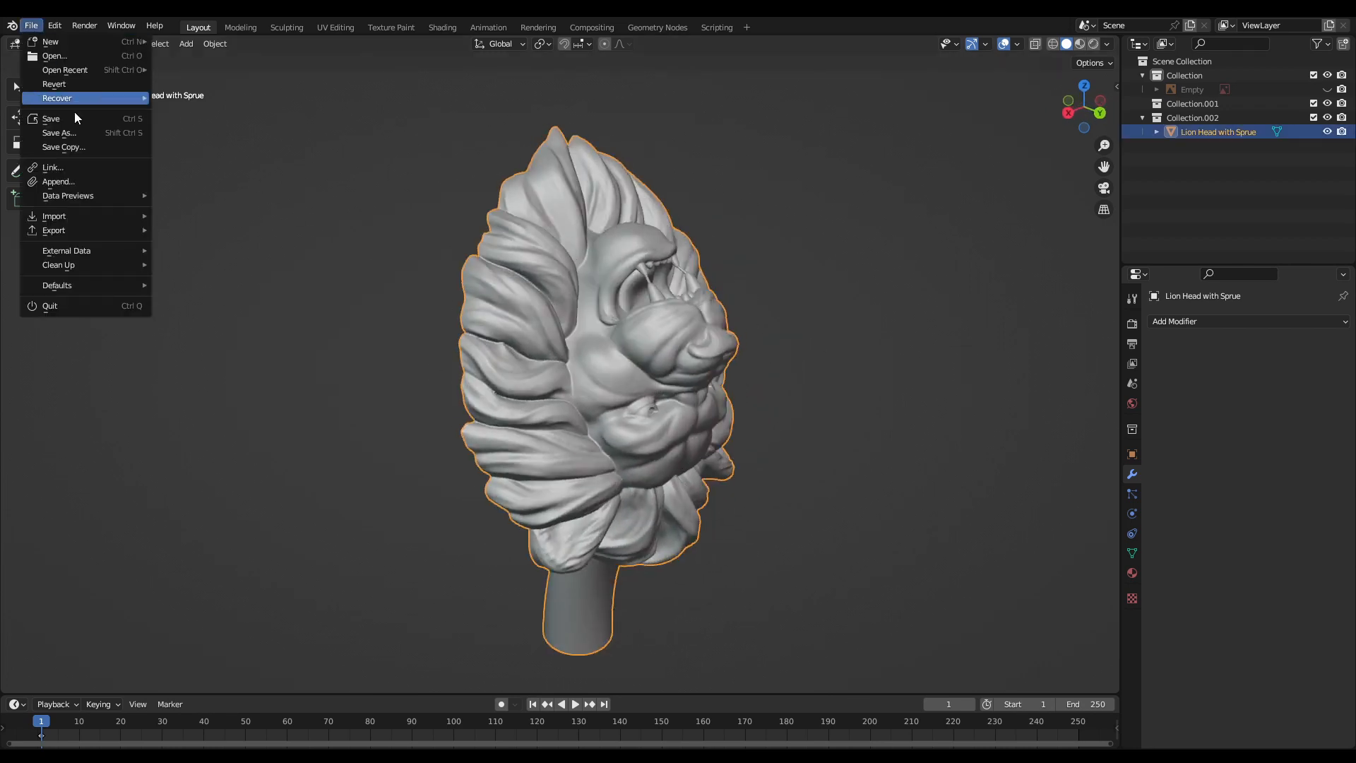
pyautogui.moveTo(53, 230)
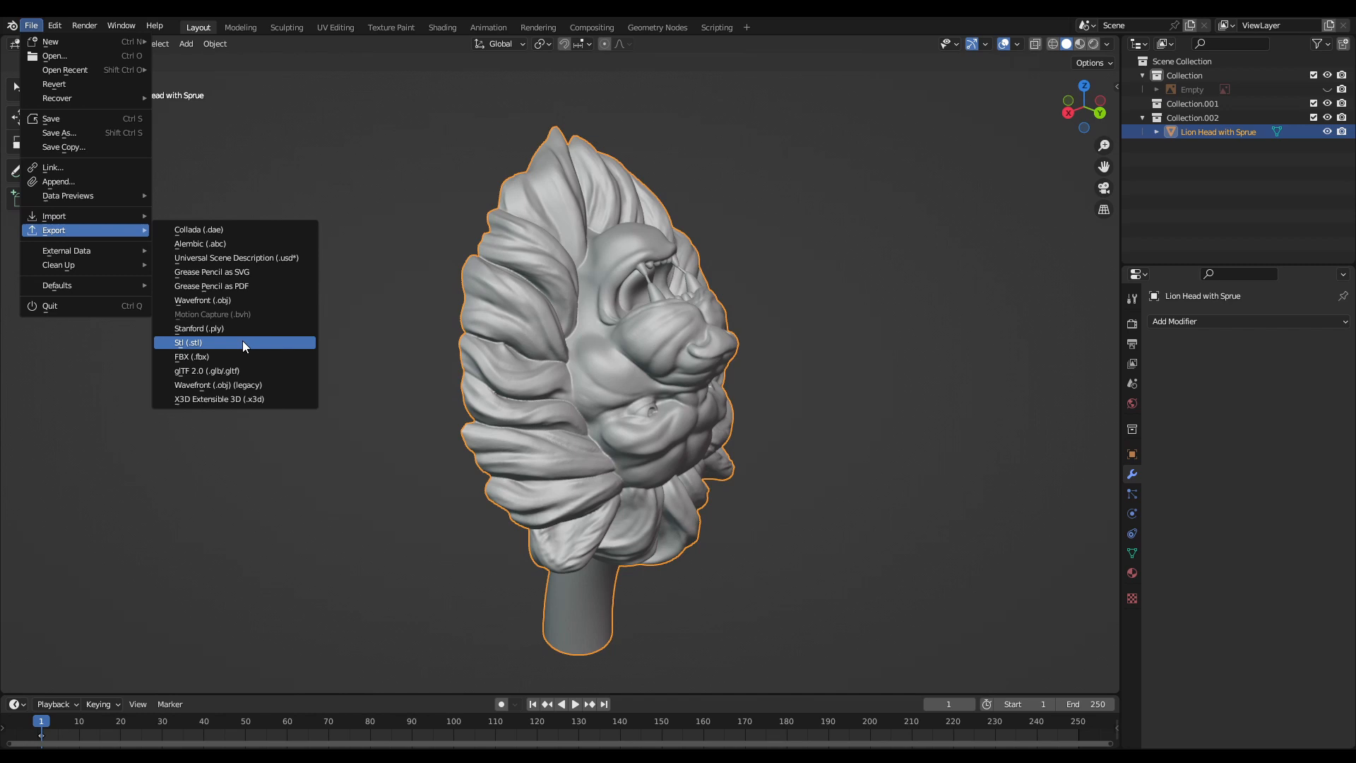
pyautogui.moveTo(261, 349)
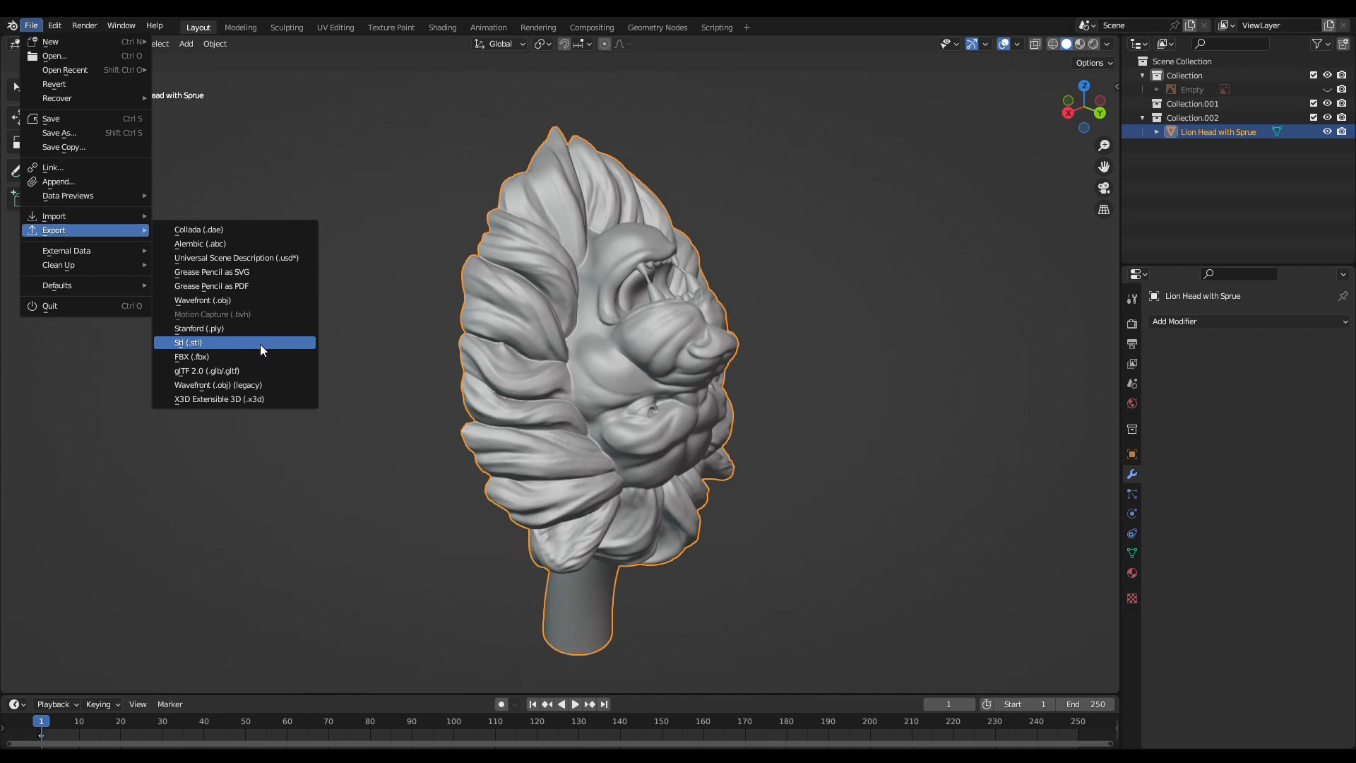